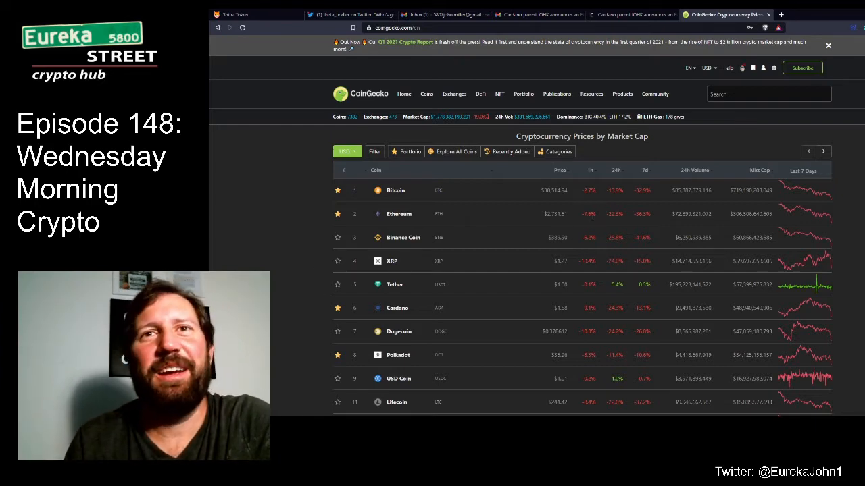
Scroll CoinGecko's rankings and pick out Theta Network's current price
{"action": "scroll", "scroll_direction": "down", "scroll_amount": 3}
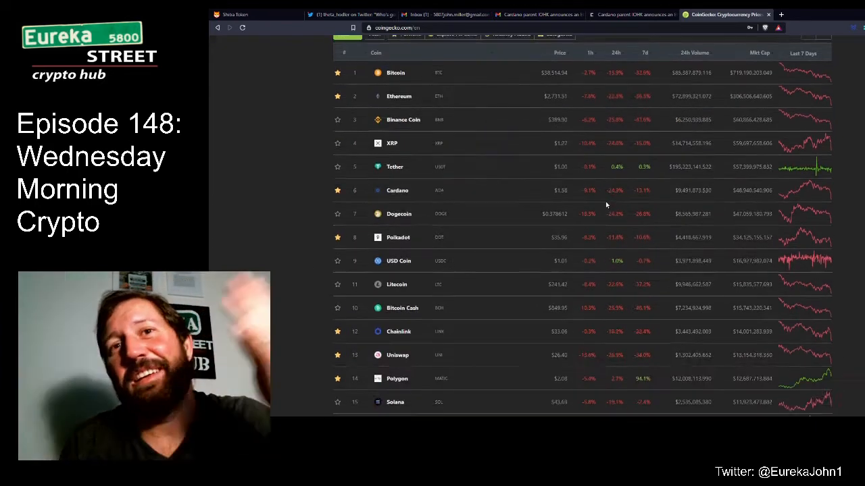
{"action": "scroll", "scroll_direction": "down", "scroll_amount": 3}
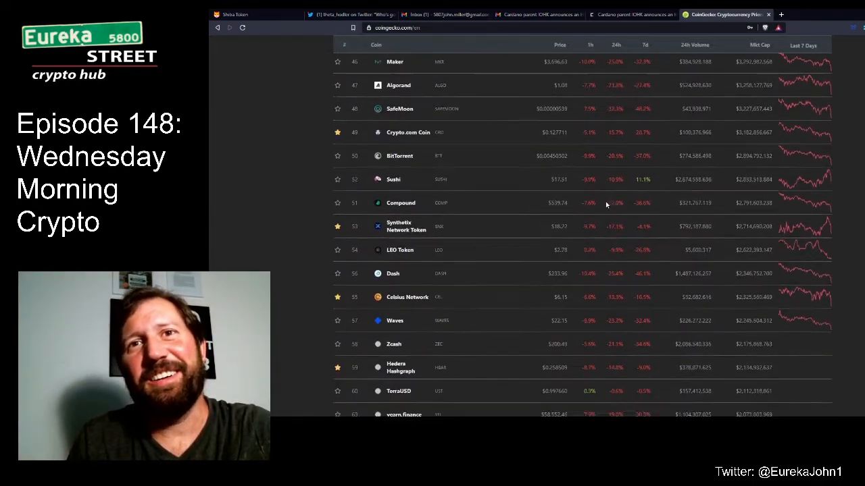
{"action": "scroll", "scroll_direction": "down", "scroll_amount": 3}
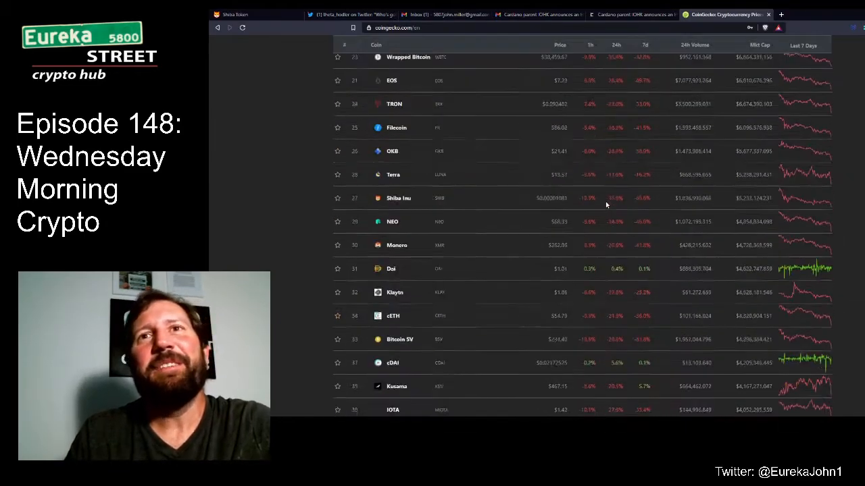
{"action": "scroll", "scroll_direction": "up", "scroll_amount": 3}
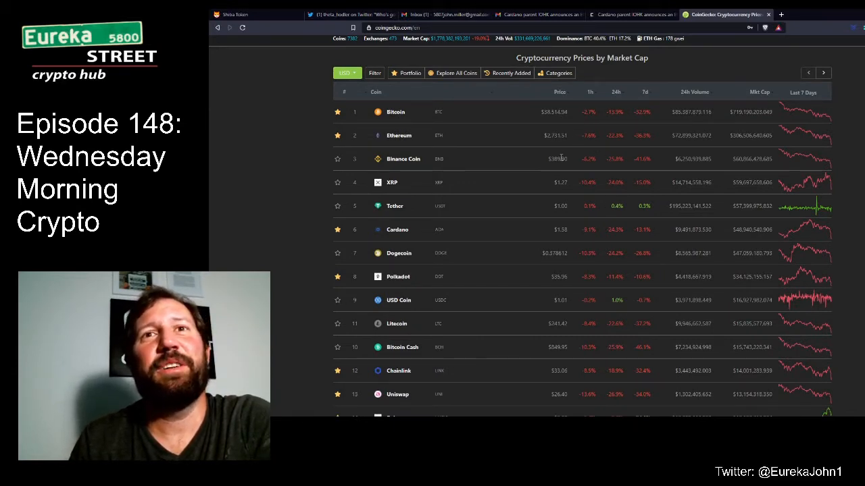
{"action": "mouse_move", "coordinate": [567, 189]}
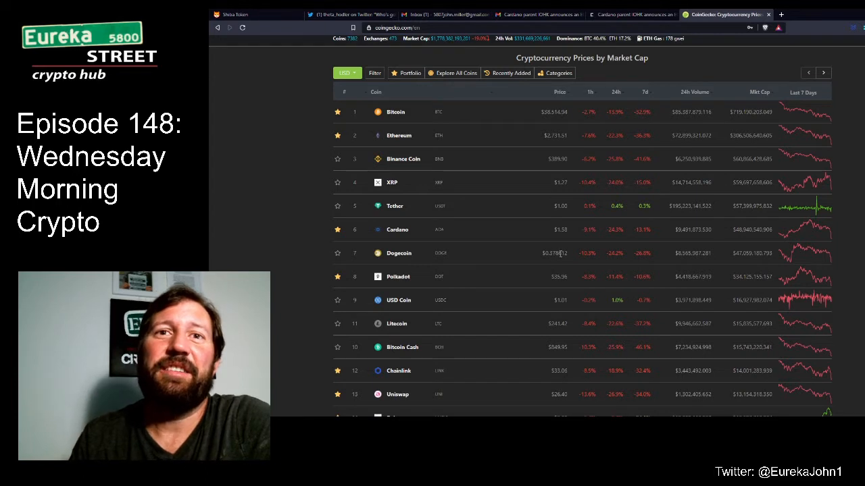
{"action": "mouse_move", "coordinate": [570, 287]}
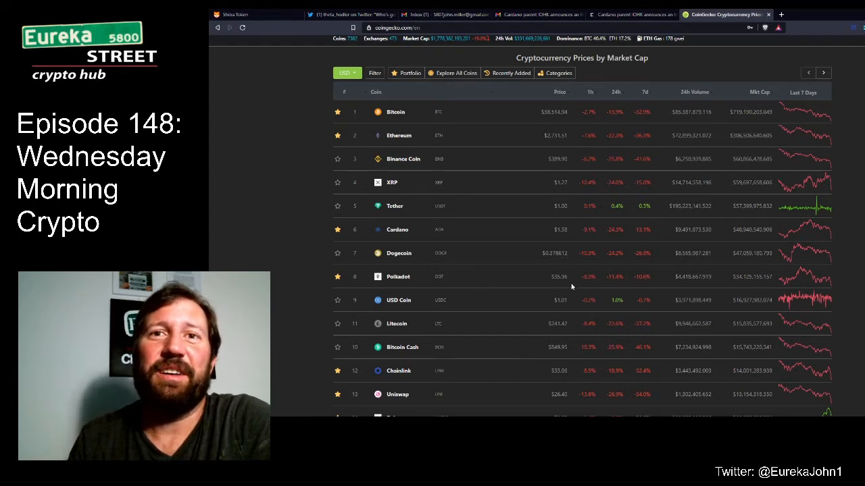
{"action": "mouse_move", "coordinate": [565, 299]}
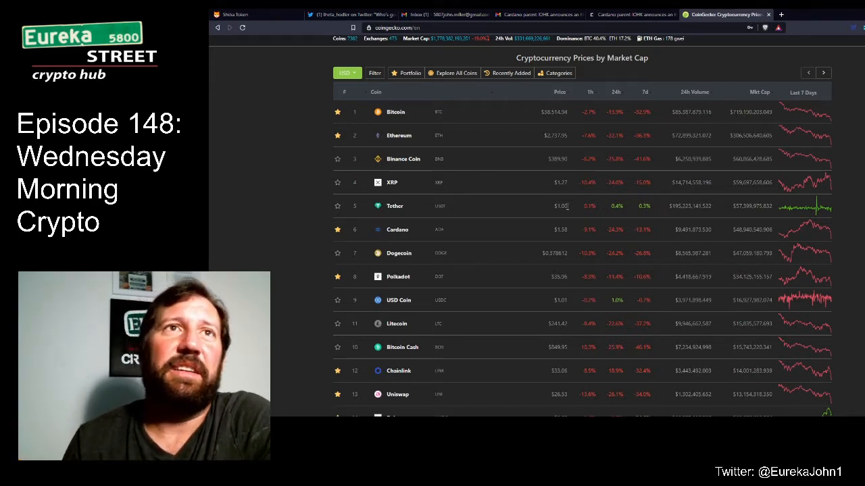
{"action": "scroll", "scroll_direction": "down", "scroll_amount": 3}
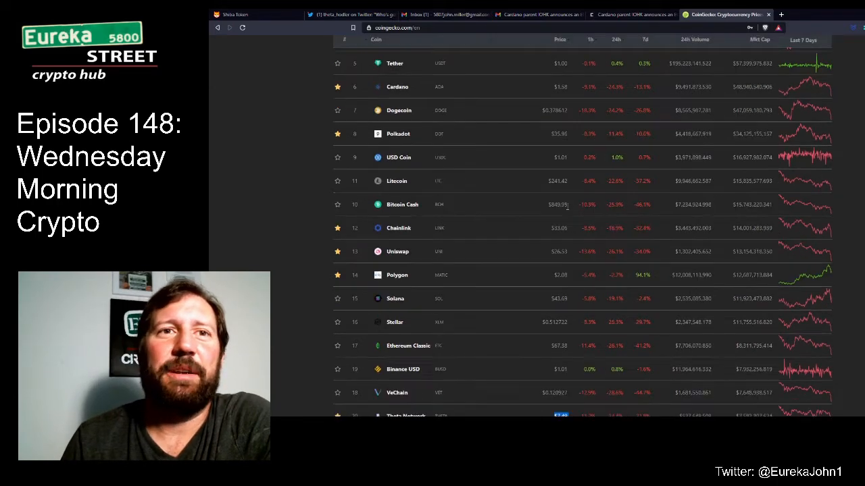
{"action": "scroll", "scroll_direction": "down", "scroll_amount": 3}
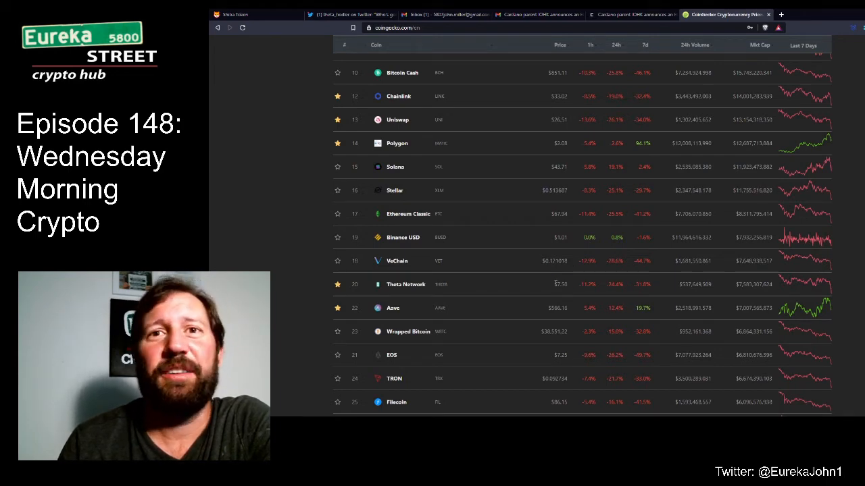
{"action": "double_click", "coordinate": [560, 284]}
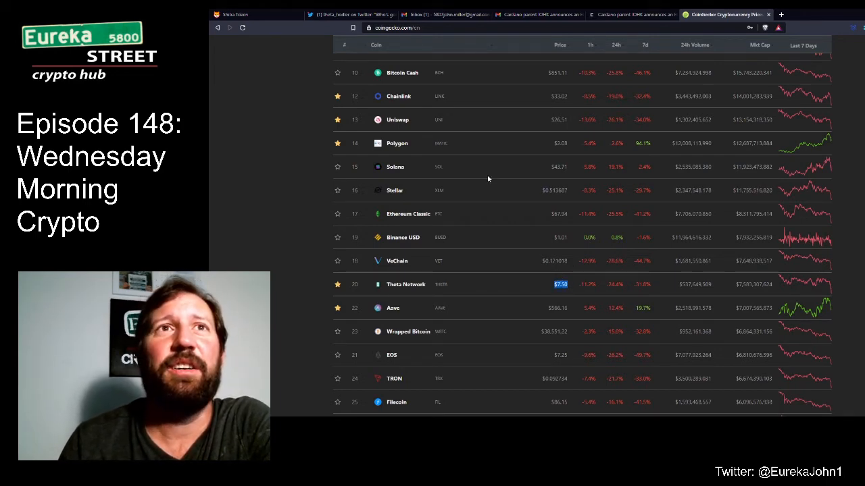
Bring up the Samsung TV Theta validator tweet and read down through its replies
{"action": "left_click", "coordinate": [350, 13]}
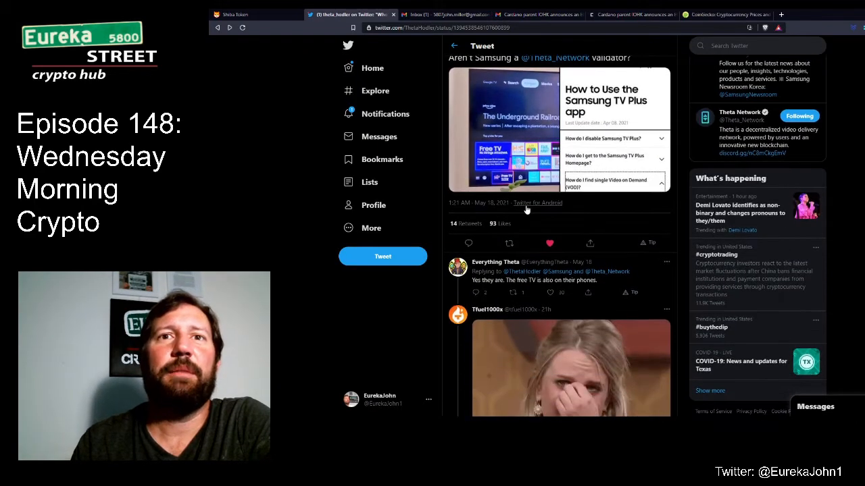
{"action": "scroll", "scroll_direction": "down", "scroll_amount": 3}
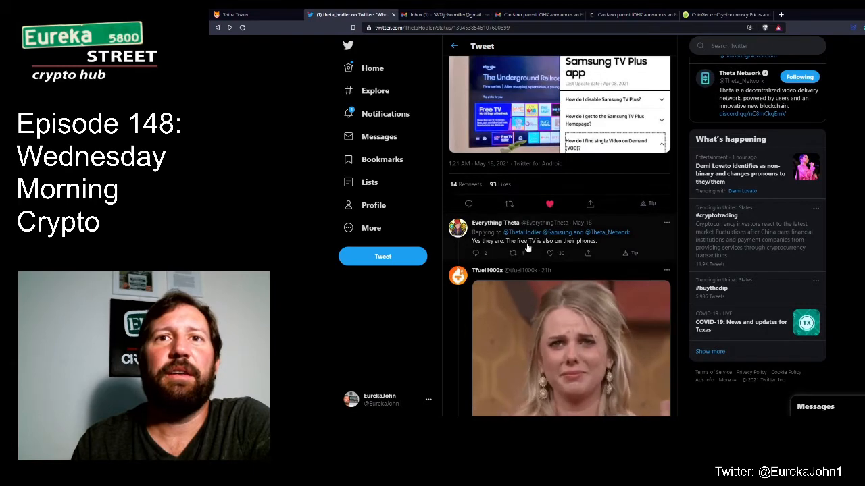
{"action": "scroll", "scroll_direction": "down", "scroll_amount": 3}
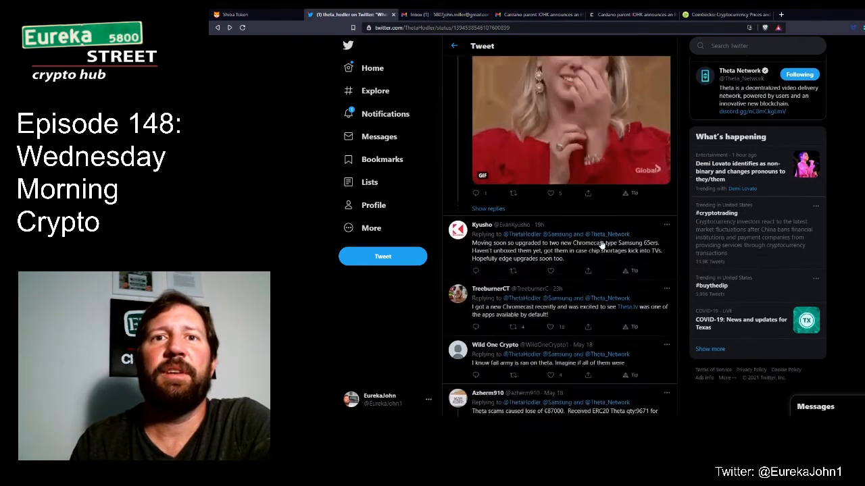
{"action": "scroll", "scroll_direction": "down", "scroll_amount": 3}
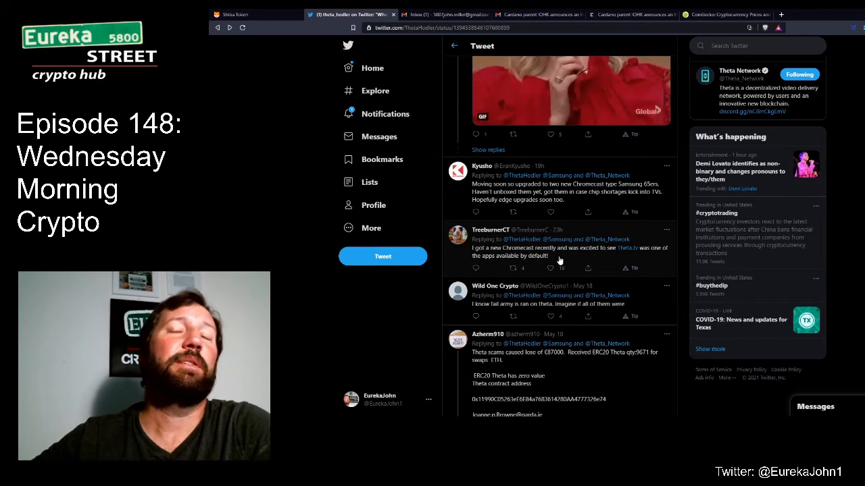
{"action": "scroll", "scroll_direction": "down", "scroll_amount": 3}
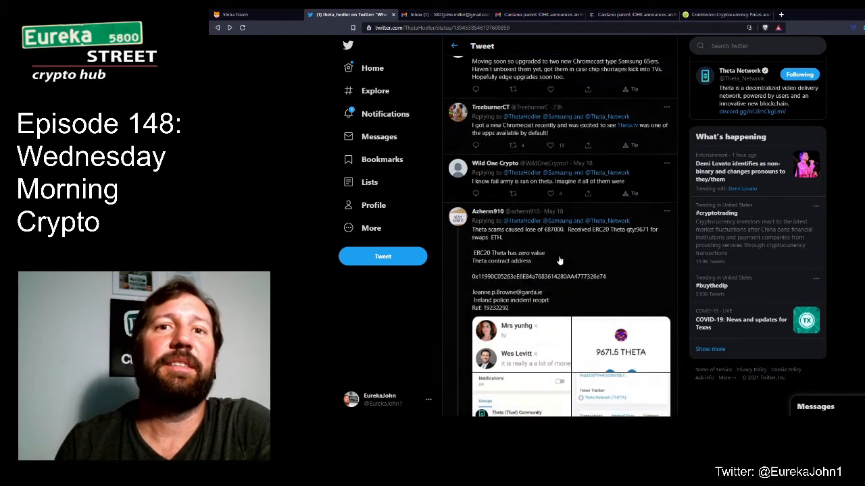
{"action": "scroll", "scroll_direction": "down", "scroll_amount": 3}
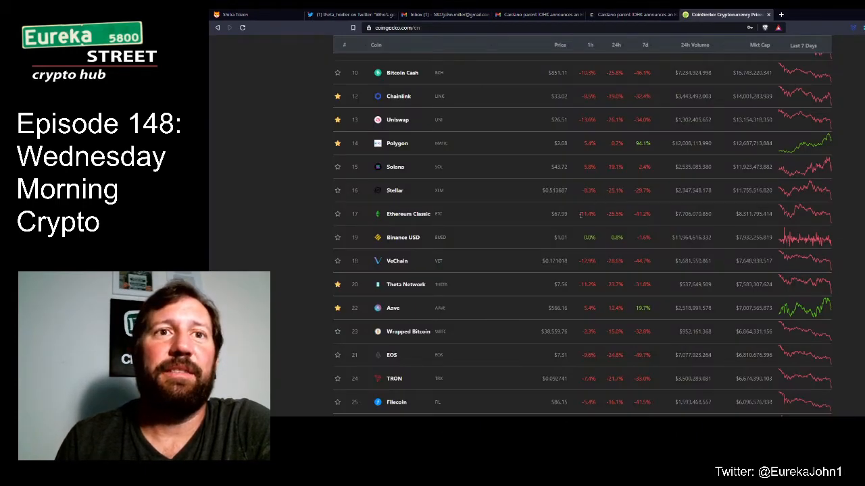
Return to Twitter and bring up the Bookmarks page with the Chainlink–Arbitrum thread
{"action": "scroll", "scroll_direction": "down", "scroll_amount": 3}
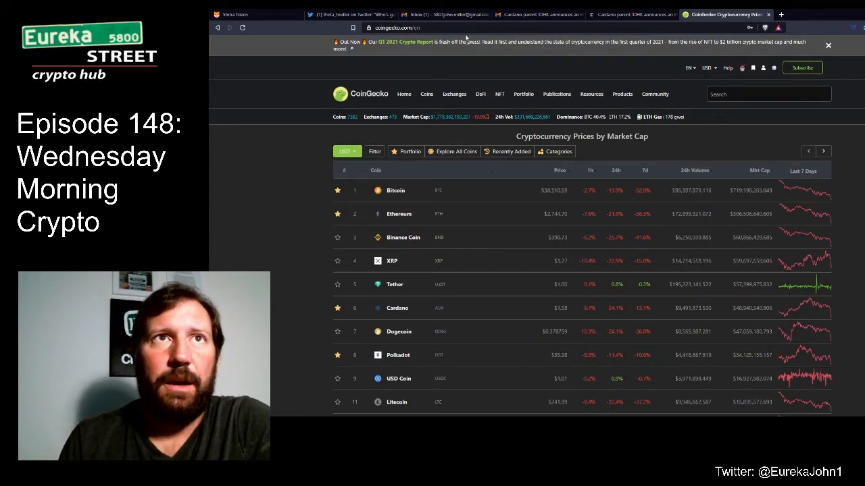
{"action": "left_click", "coordinate": [349, 14]}
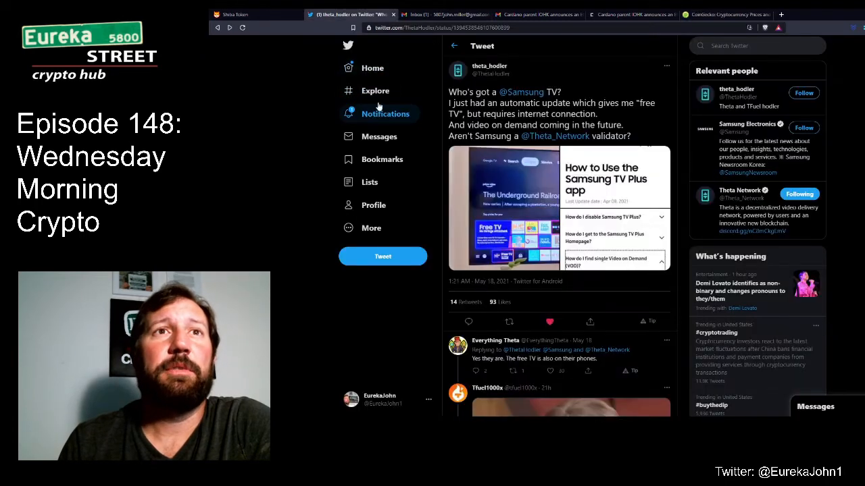
{"action": "mouse_move", "coordinate": [378, 137]}
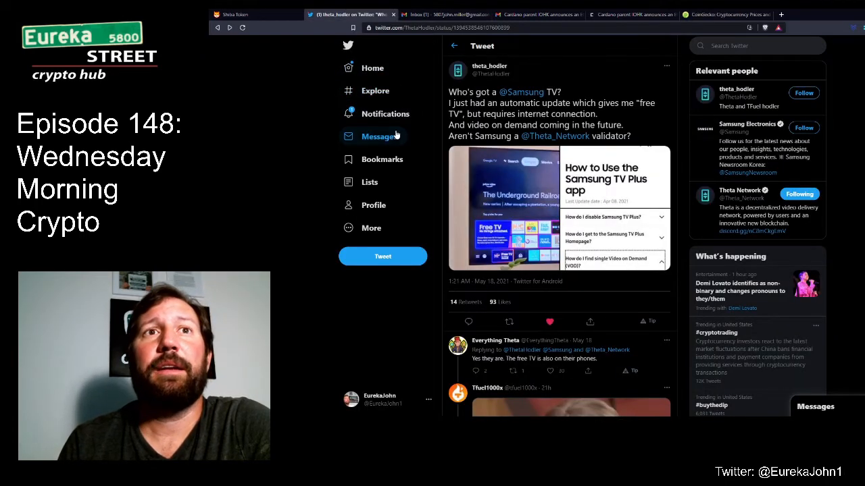
{"action": "left_click", "coordinate": [381, 159]}
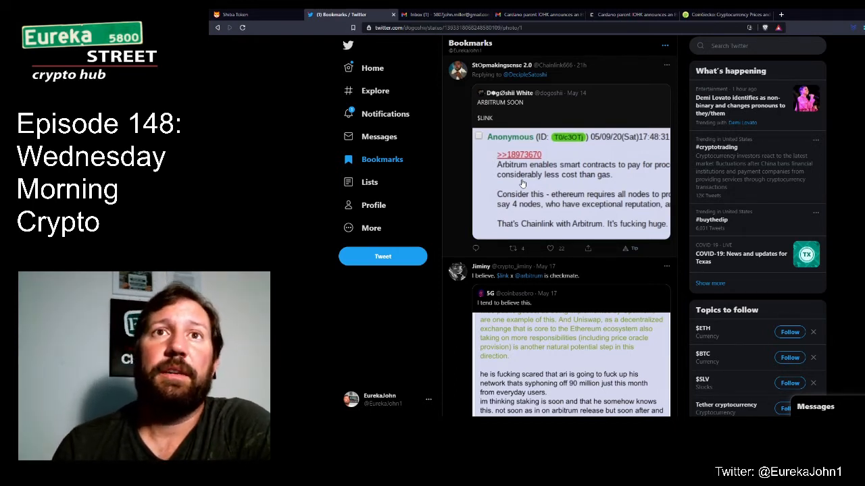
View the bookmarked Chainlink-with-Arbitrum 4chan screenshot at full size
{"action": "left_click", "coordinate": [521, 182]}
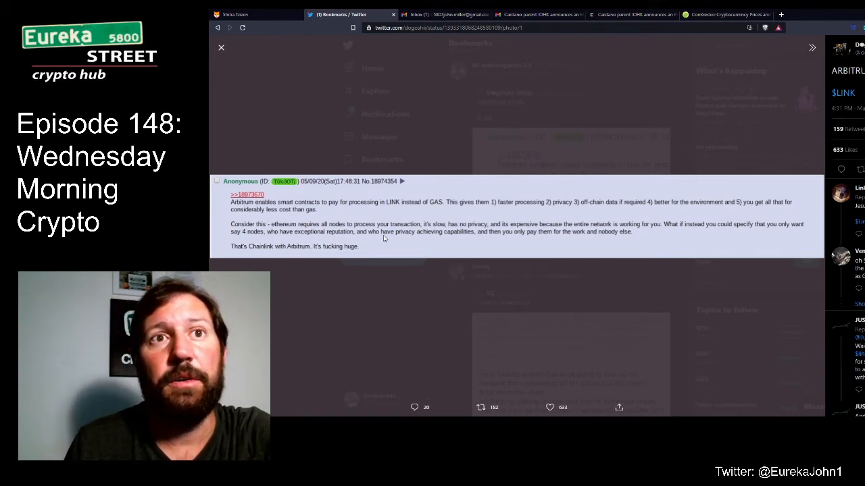
{"action": "mouse_move", "coordinate": [481, 235]}
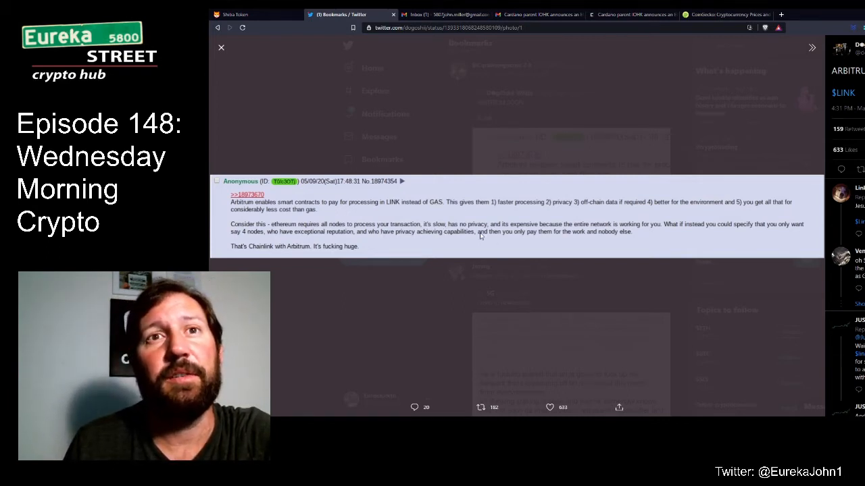
{"action": "mouse_move", "coordinate": [642, 232]}
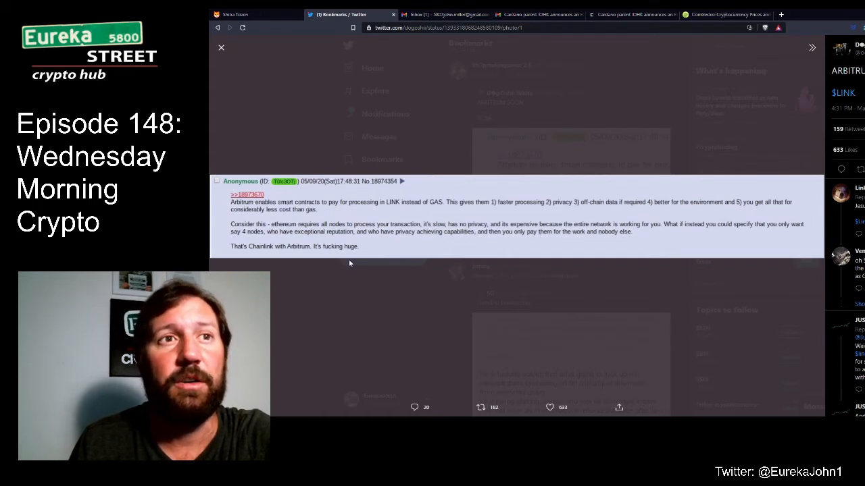
{"action": "mouse_move", "coordinate": [451, 285]}
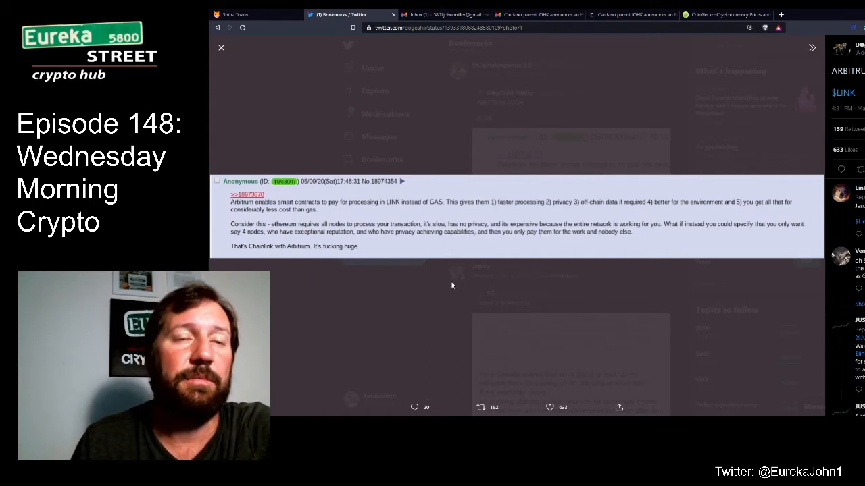
Leave the enlarged screenshot and move down the bookmarks to the tweet quoting the Uniswap post
{"action": "left_click", "coordinate": [221, 47]}
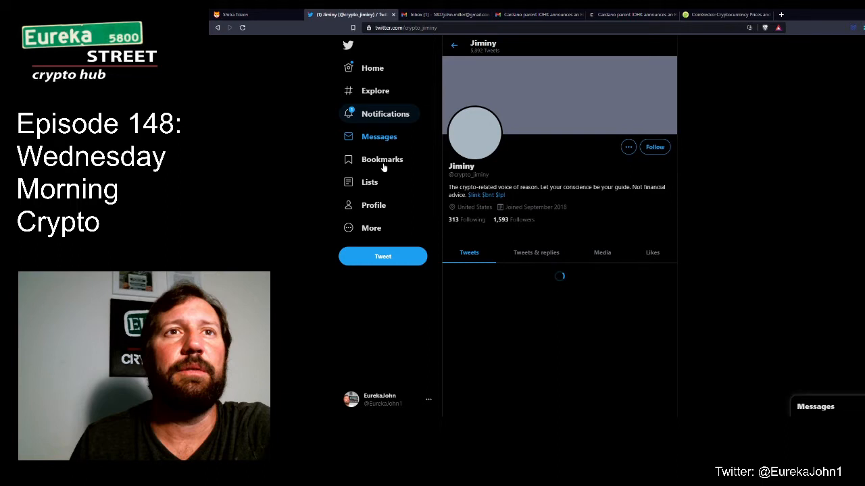
{"action": "left_click", "coordinate": [381, 159]}
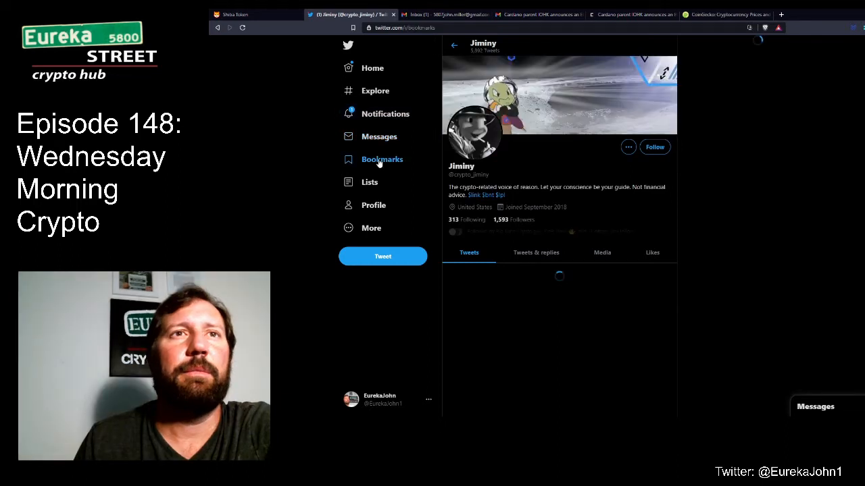
{"action": "left_click", "coordinate": [381, 159]}
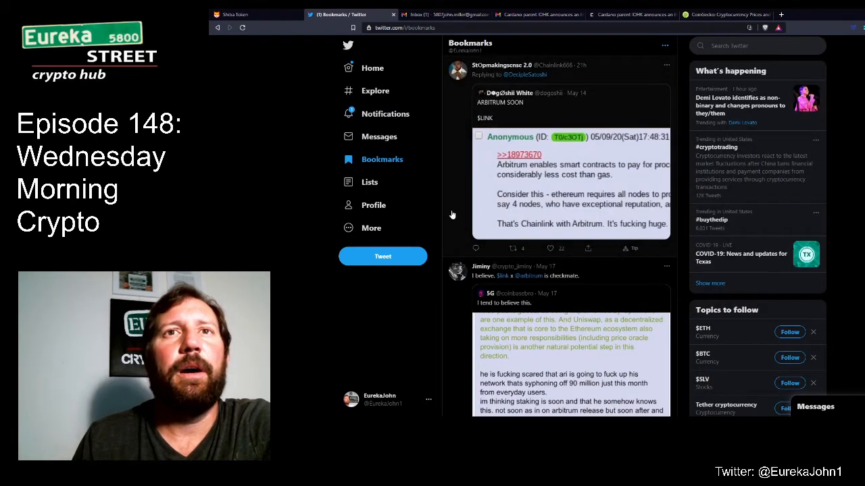
{"action": "scroll", "scroll_direction": "down", "scroll_amount": 3}
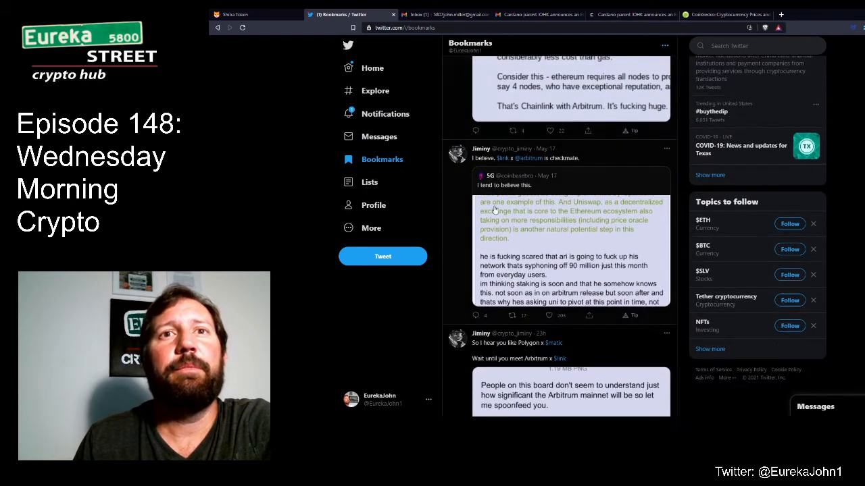
{"action": "scroll", "scroll_direction": "down", "scroll_amount": 3}
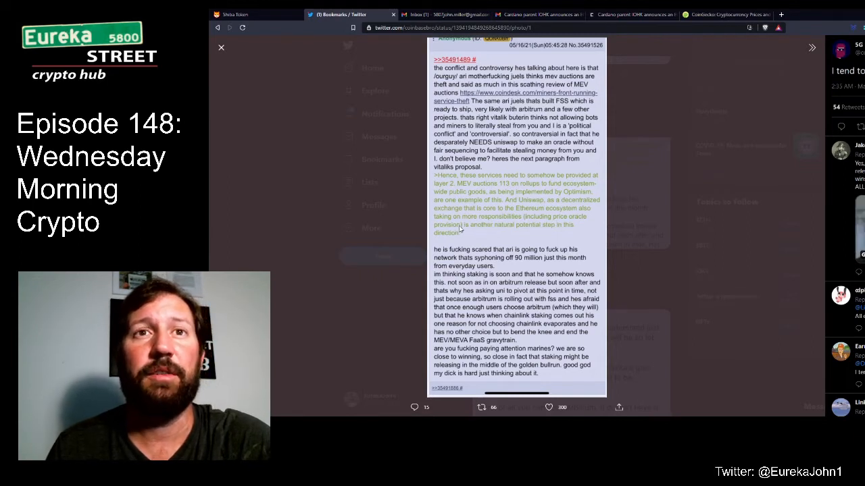
{"action": "mouse_move", "coordinate": [484, 238]}
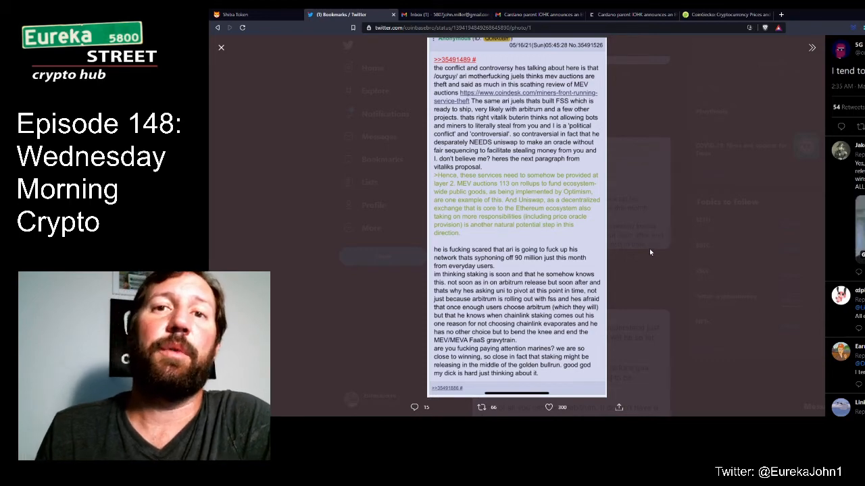
{"action": "left_click", "coordinate": [222, 48]}
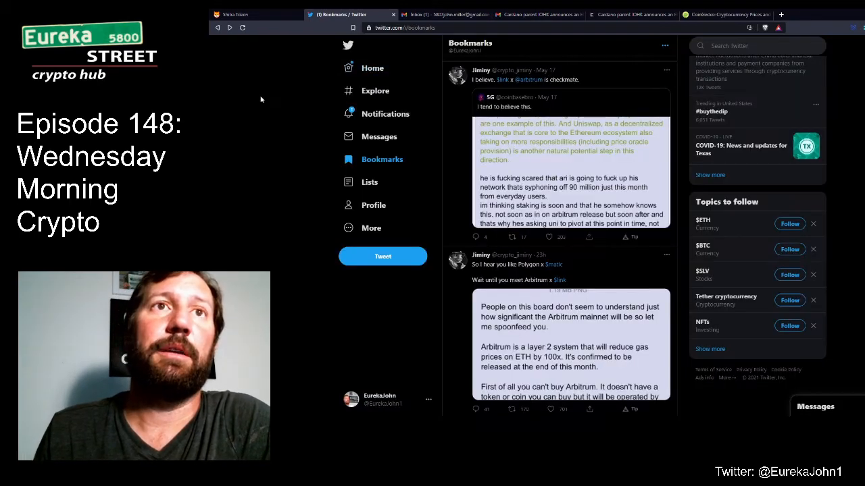
Scroll the bookmarks toward the Arbitrum layer 2 mainnet post
{"action": "scroll", "scroll_direction": "down", "scroll_amount": 3}
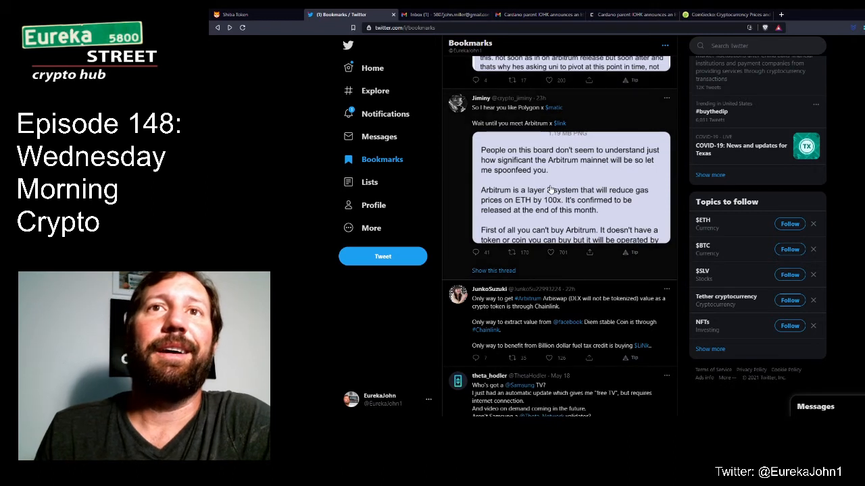
{"action": "mouse_move", "coordinate": [529, 114]}
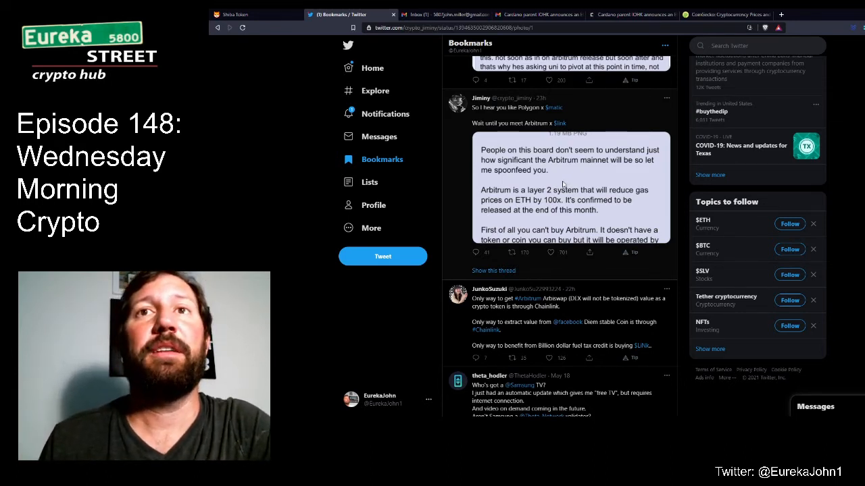
{"action": "left_click", "coordinate": [570, 189]}
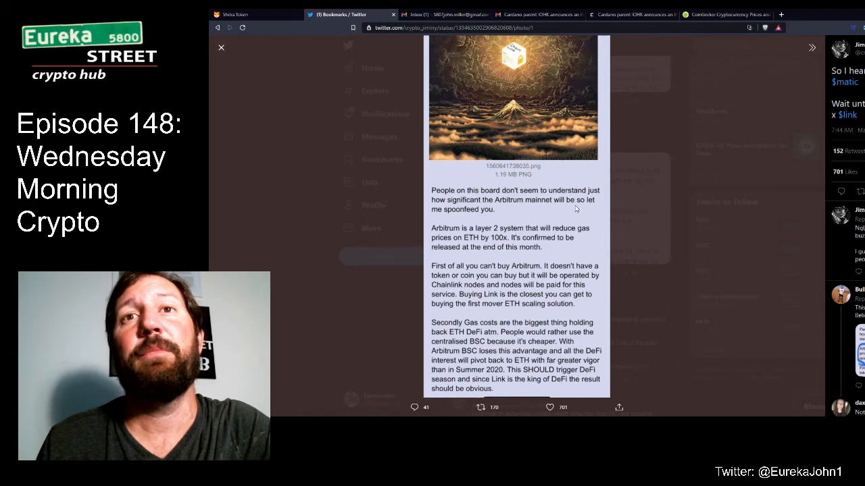
{"action": "mouse_move", "coordinate": [489, 219]}
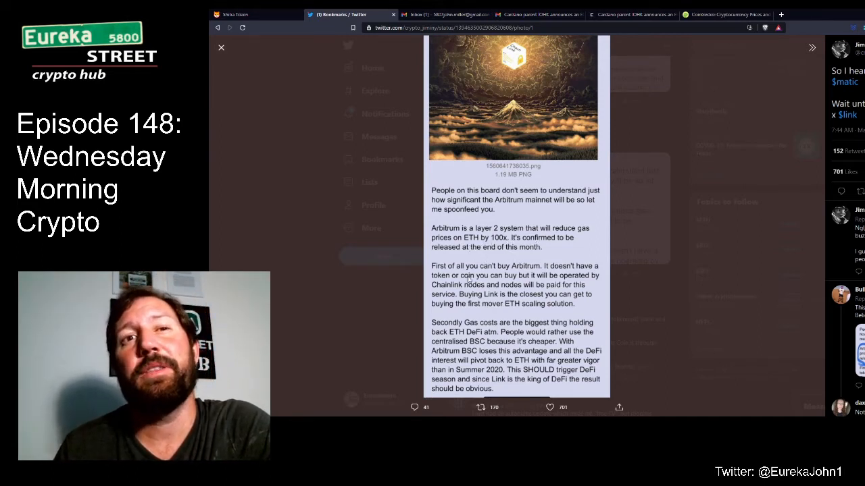
{"action": "mouse_move", "coordinate": [546, 277]}
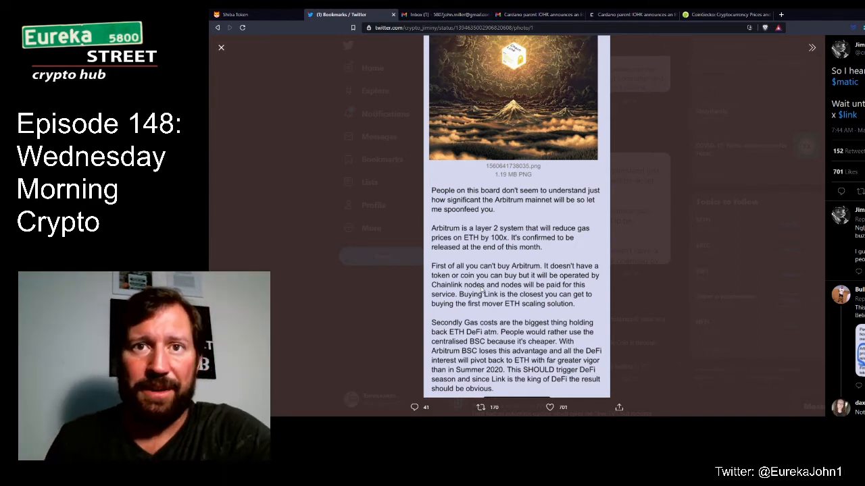
{"action": "mouse_move", "coordinate": [500, 294]}
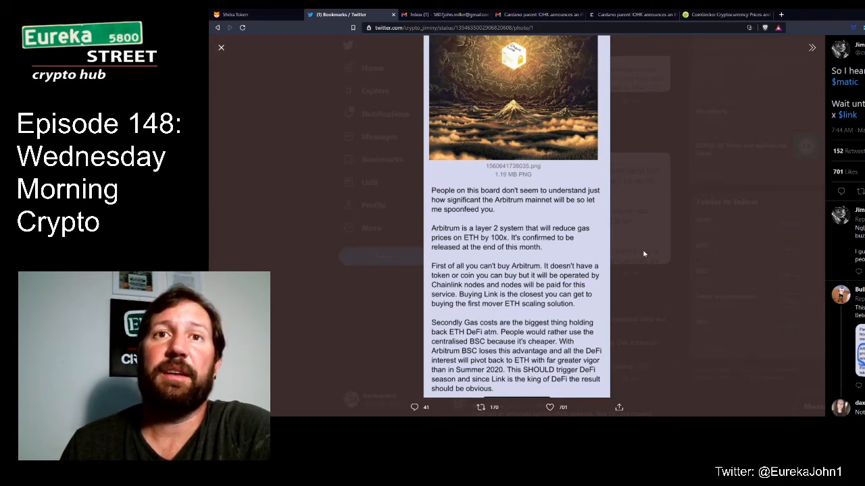
{"action": "left_click", "coordinate": [222, 47]}
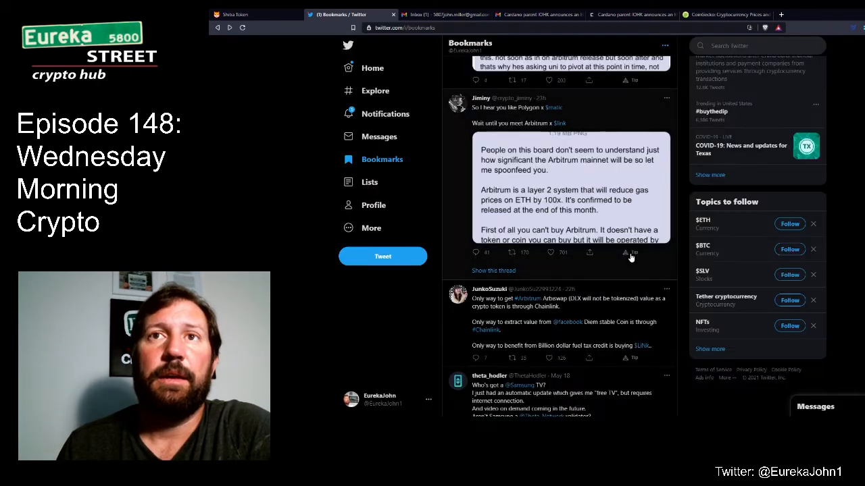
Move down the bookmarks and expand the Arbitrum layer 2 tweet's full thread
{"action": "scroll", "scroll_direction": "down", "scroll_amount": 3}
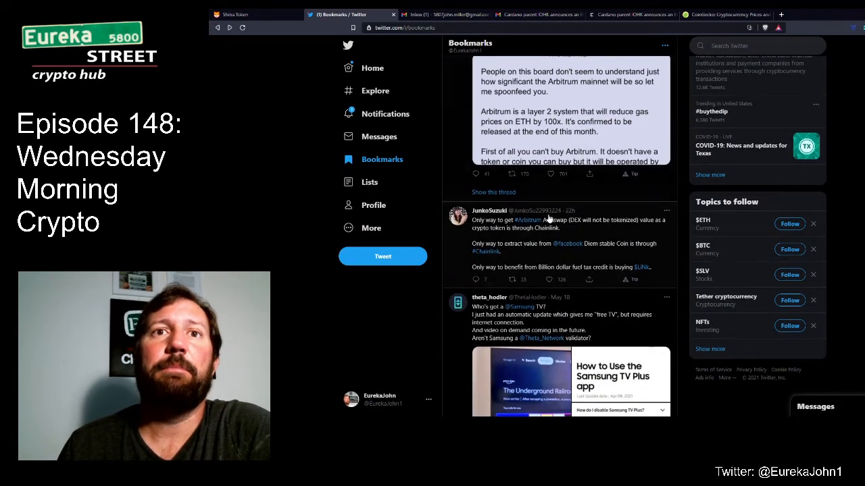
{"action": "mouse_move", "coordinate": [610, 235]}
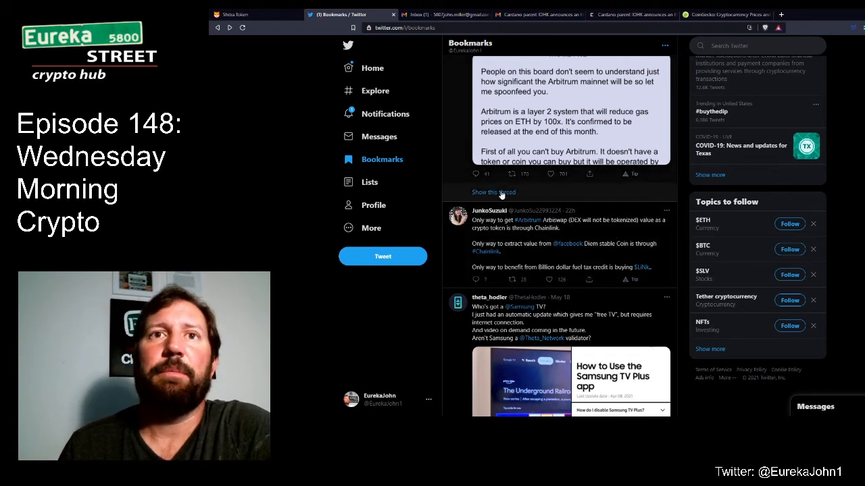
{"action": "left_click", "coordinate": [493, 192]}
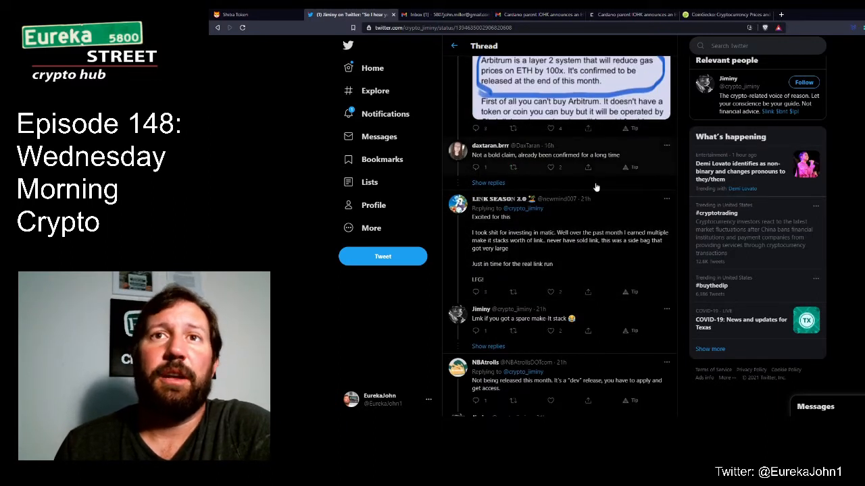
{"action": "mouse_move", "coordinate": [511, 243]}
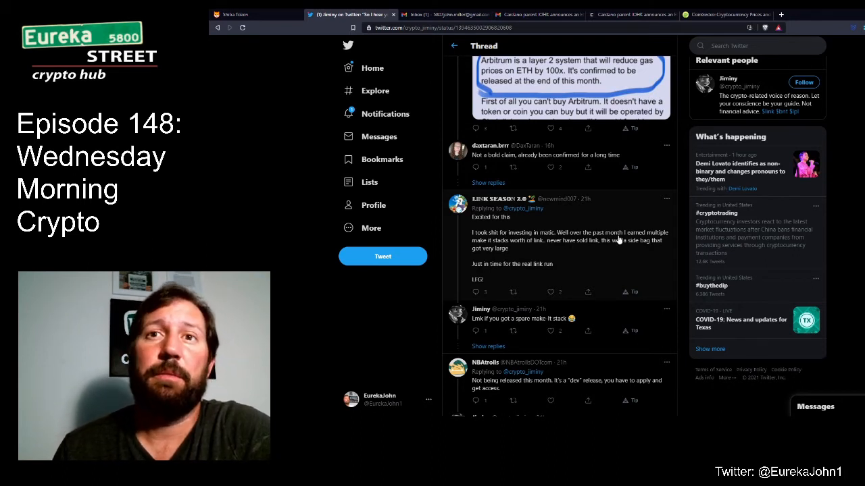
{"action": "mouse_move", "coordinate": [534, 250]}
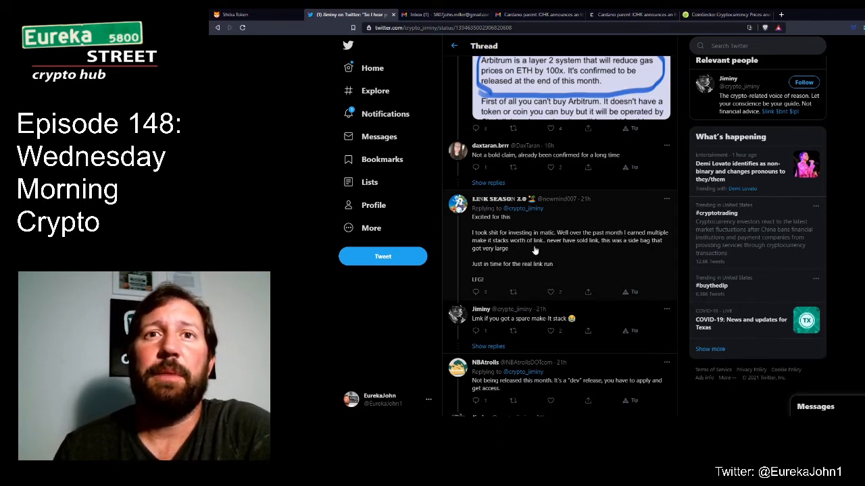
{"action": "mouse_move", "coordinate": [572, 254]}
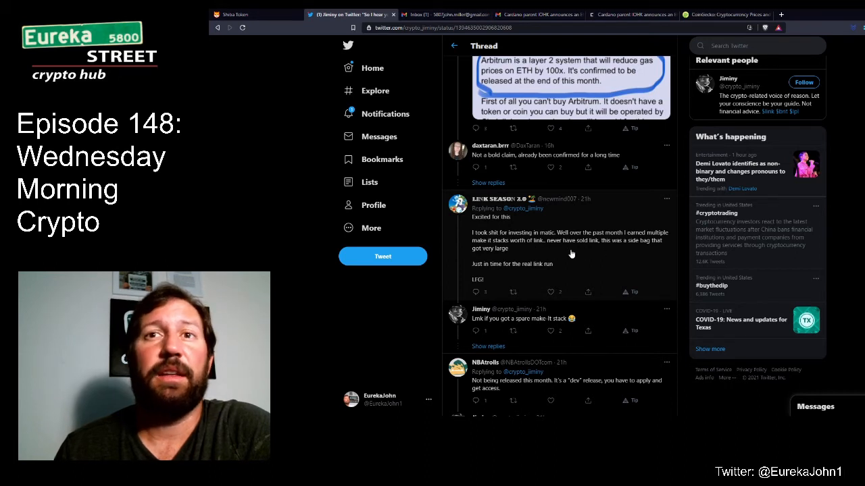
{"action": "scroll", "scroll_direction": "down", "scroll_amount": 3}
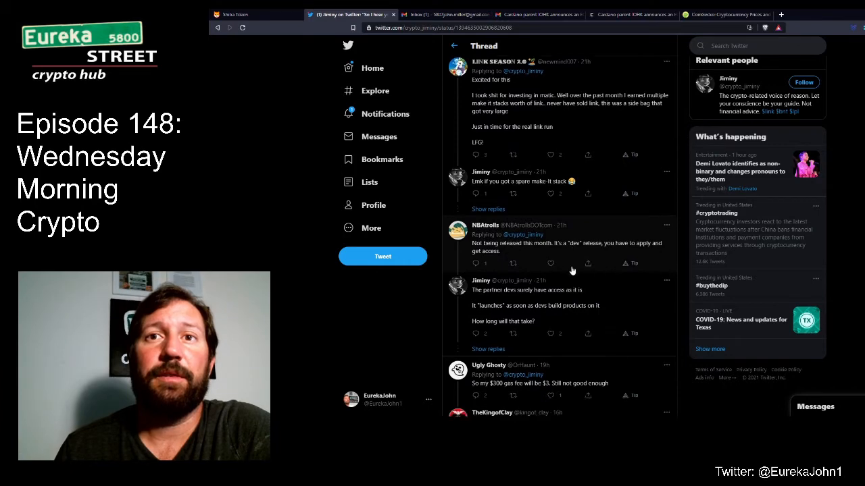
{"action": "scroll", "scroll_direction": "down", "scroll_amount": 3}
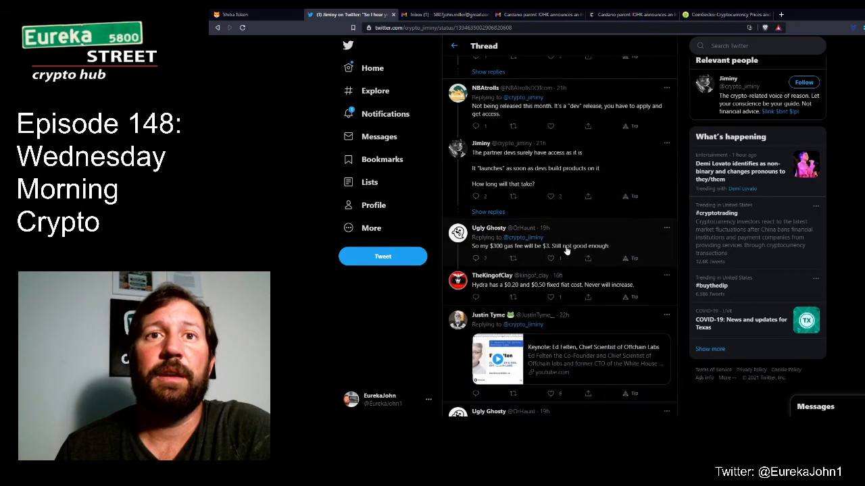
{"action": "scroll", "scroll_direction": "down", "scroll_amount": 3}
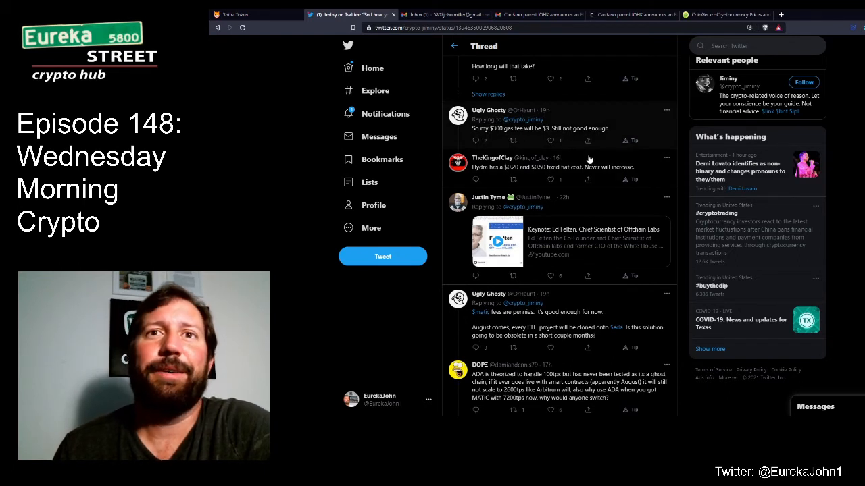
{"action": "scroll", "scroll_direction": "down", "scroll_amount": 3}
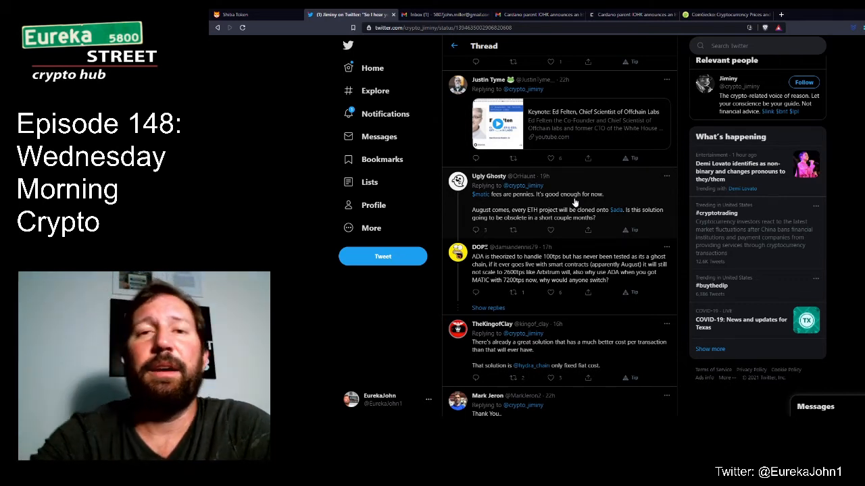
Read down the Arbitrum thread and reveal the follow-up reply to the author's Chainlink answer
{"action": "scroll", "scroll_direction": "down", "scroll_amount": 3}
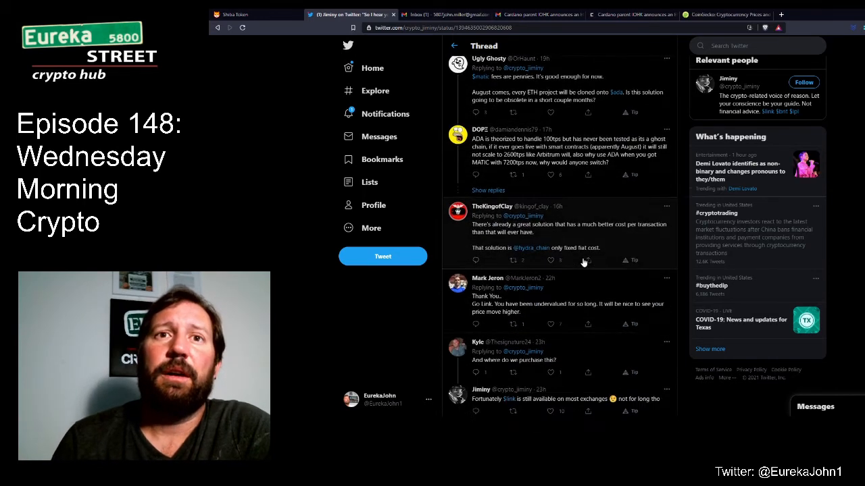
{"action": "scroll", "scroll_direction": "down", "scroll_amount": 3}
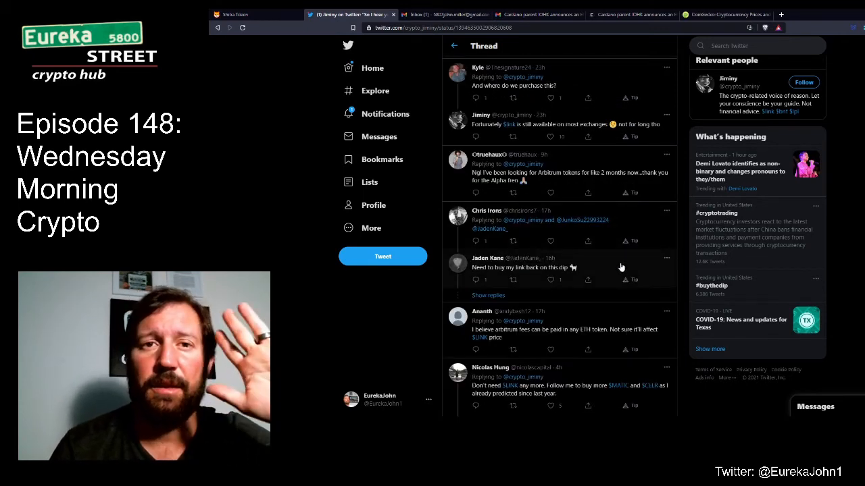
{"action": "scroll", "scroll_direction": "down", "scroll_amount": 3}
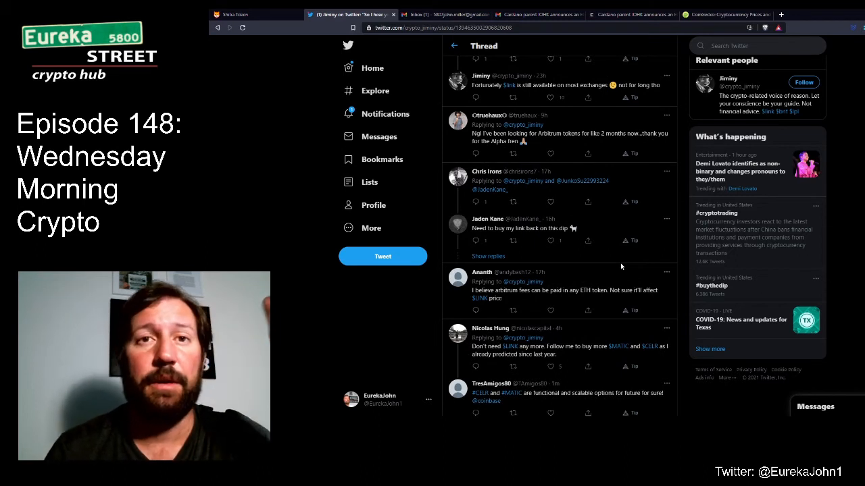
{"action": "scroll", "scroll_direction": "down", "scroll_amount": 3}
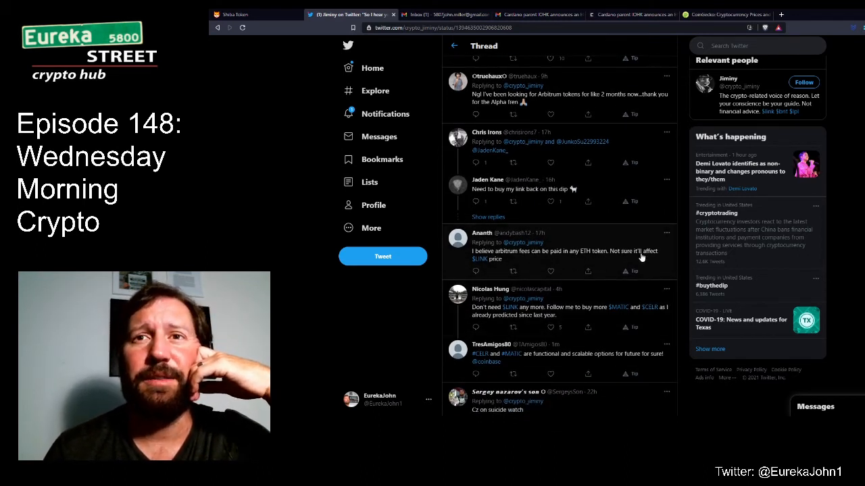
{"action": "scroll", "scroll_direction": "down", "scroll_amount": 3}
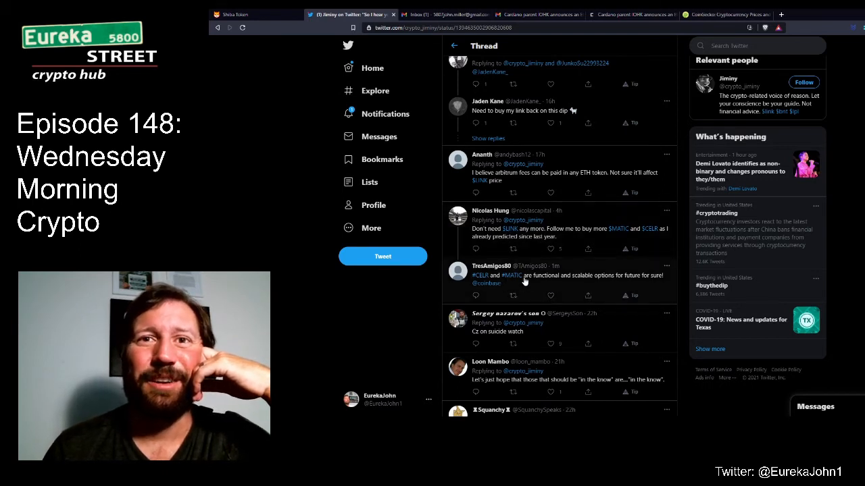
{"action": "mouse_move", "coordinate": [590, 284]}
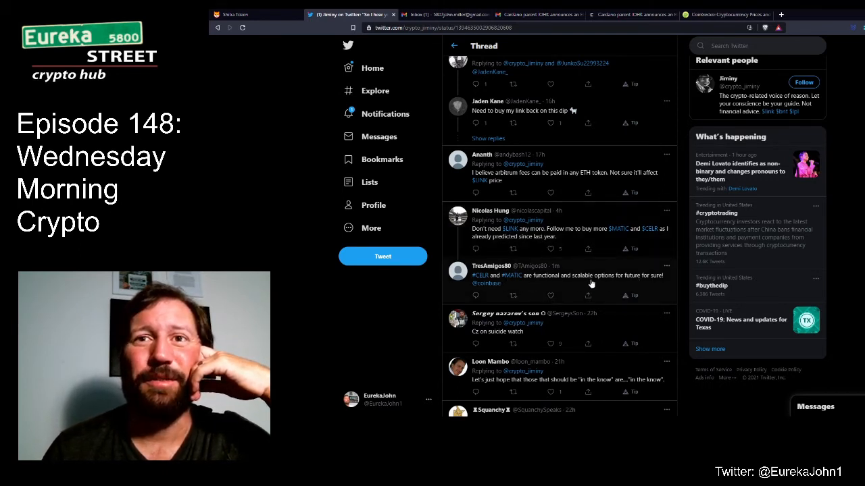
{"action": "scroll", "scroll_direction": "down", "scroll_amount": 3}
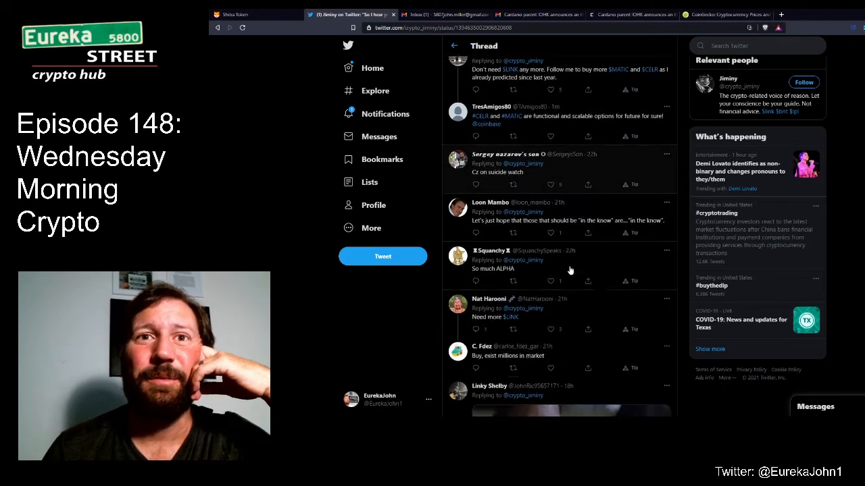
{"action": "scroll", "scroll_direction": "down", "scroll_amount": 3}
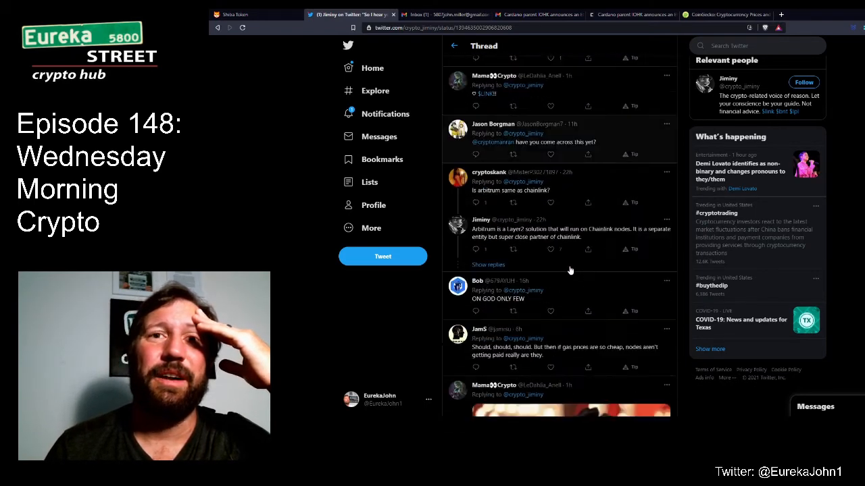
{"action": "scroll", "scroll_direction": "down", "scroll_amount": 3}
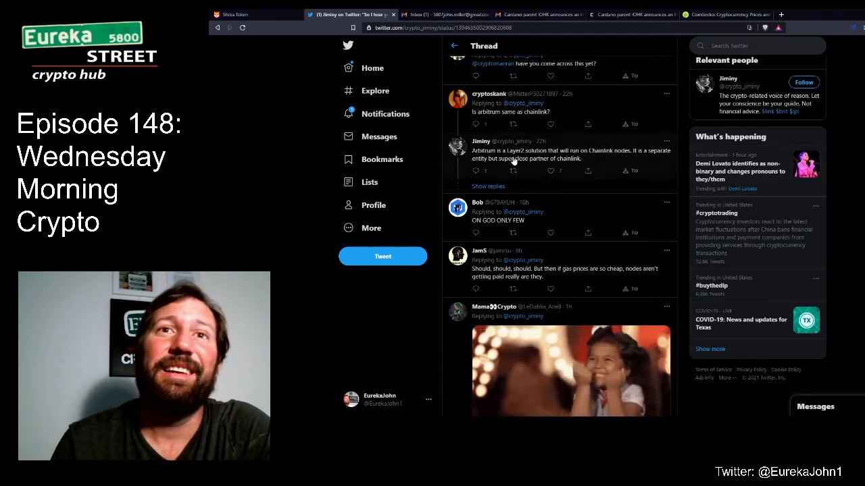
{"action": "mouse_move", "coordinate": [640, 157]}
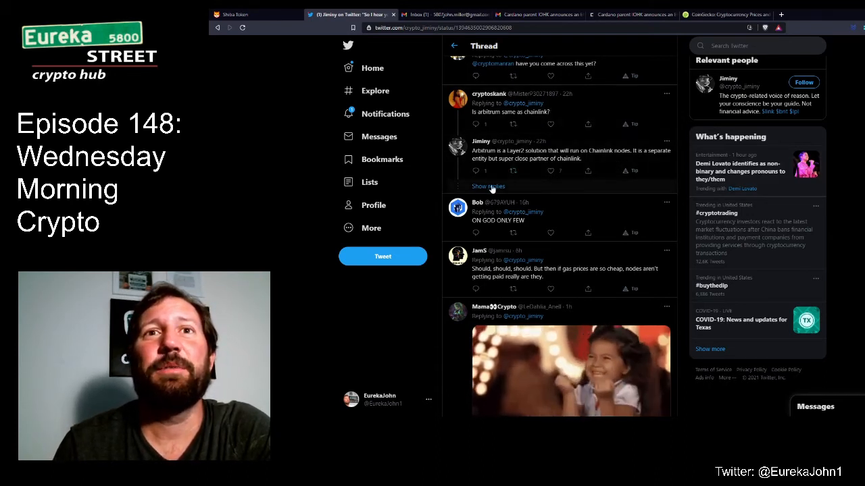
{"action": "left_click", "coordinate": [488, 186]}
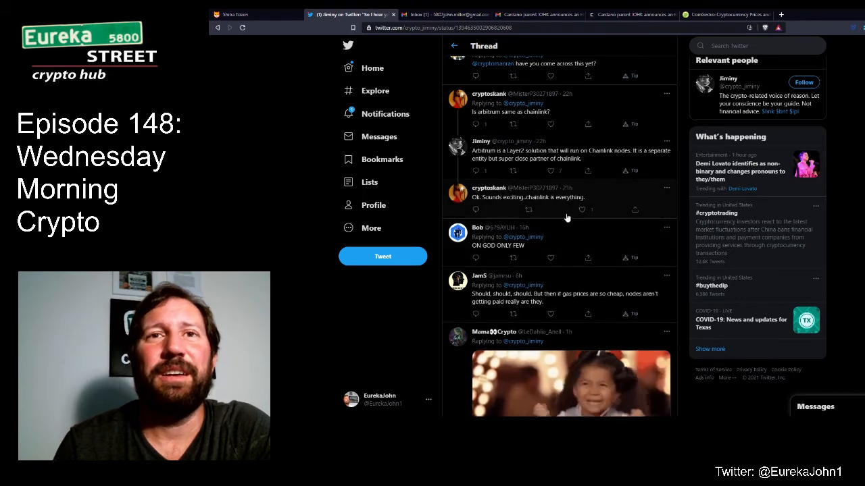
Load the thread's remaining replies and read through the gas fees and Polygon posts
{"action": "scroll", "scroll_direction": "down", "scroll_amount": 3}
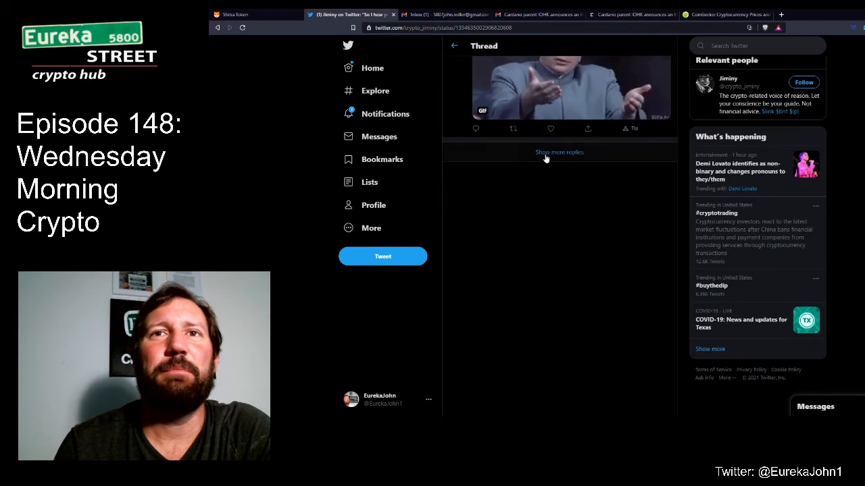
{"action": "left_click", "coordinate": [560, 152]}
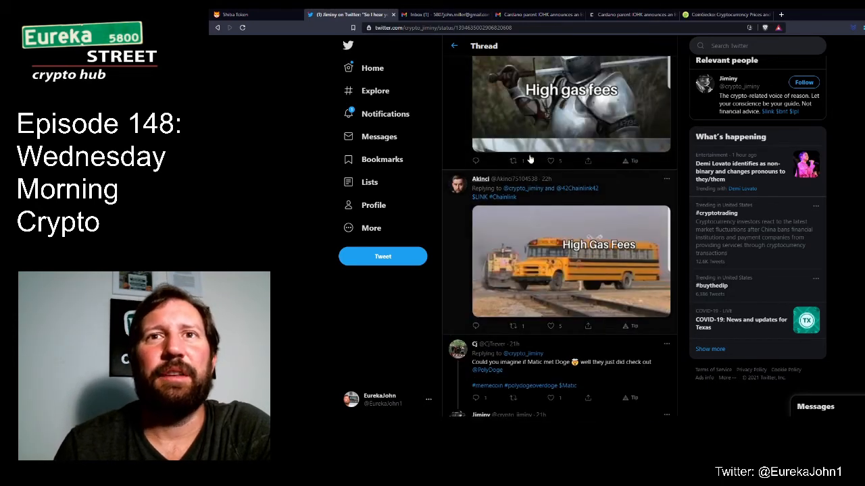
{"action": "scroll", "scroll_direction": "down", "scroll_amount": 3}
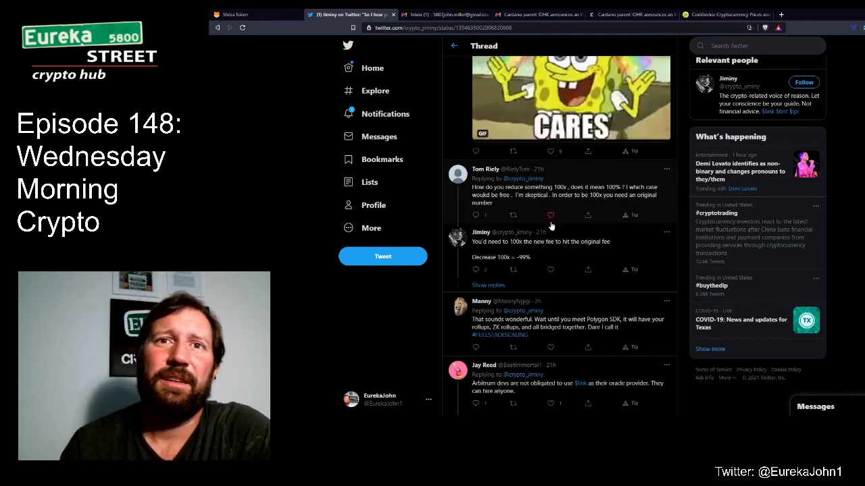
{"action": "scroll", "scroll_direction": "down", "scroll_amount": 3}
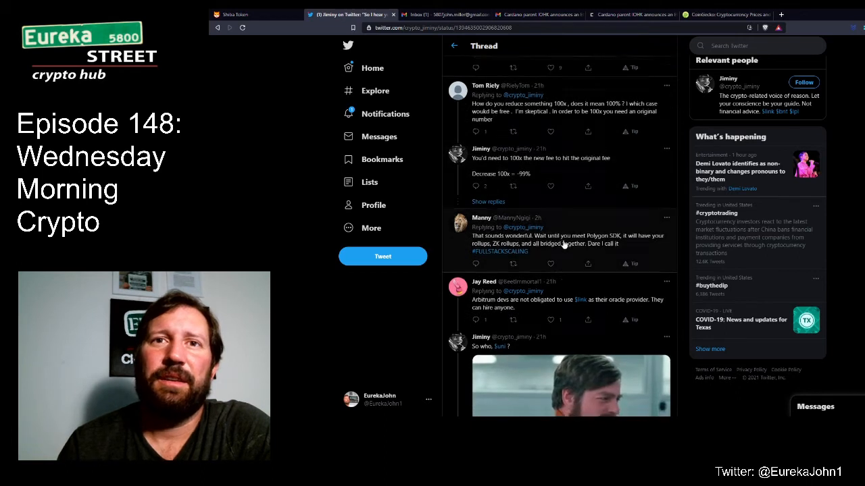
{"action": "scroll", "scroll_direction": "down", "scroll_amount": 3}
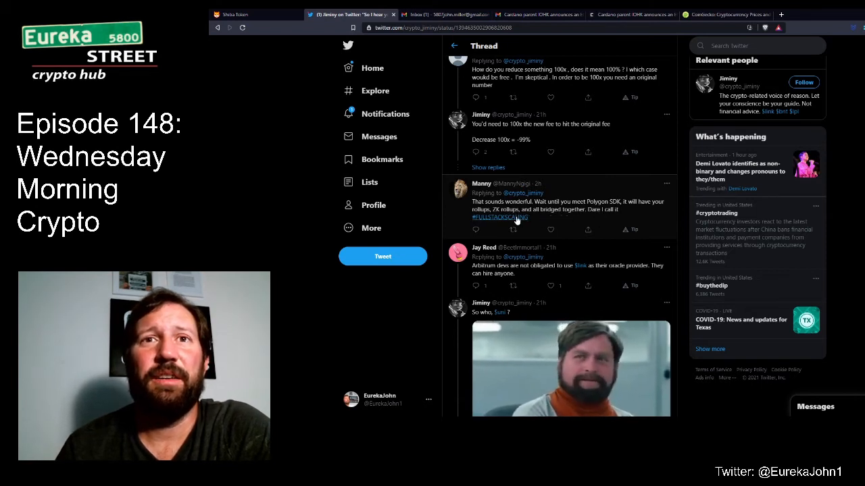
{"action": "scroll", "scroll_direction": "down", "scroll_amount": 3}
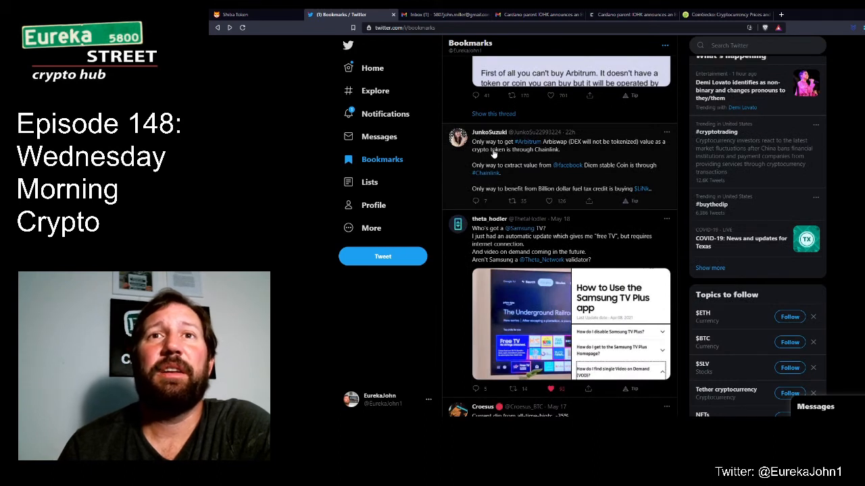
{"action": "mouse_move", "coordinate": [616, 147]}
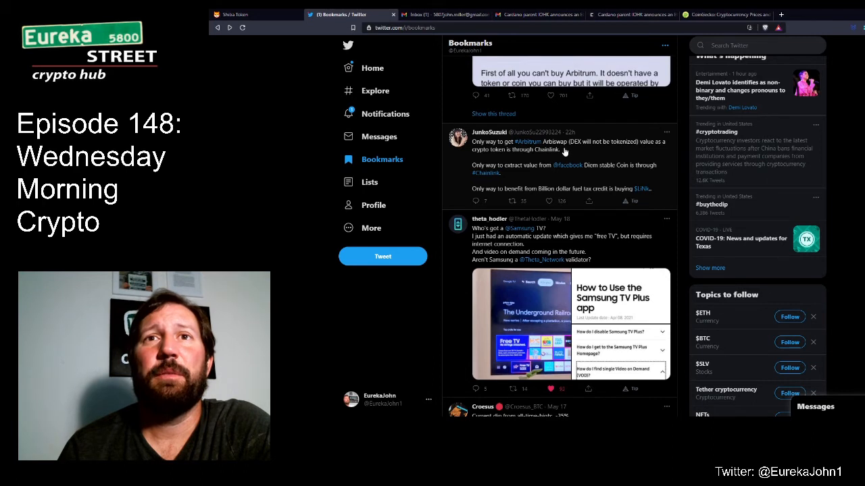
{"action": "mouse_move", "coordinate": [508, 155]}
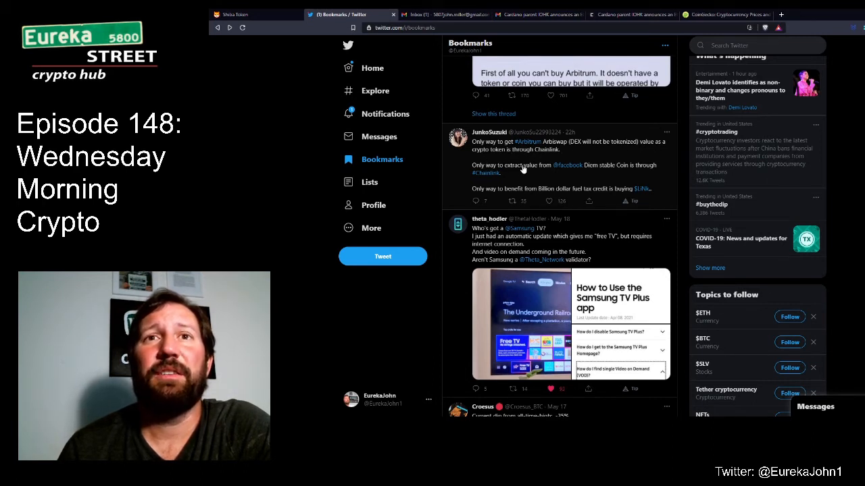
{"action": "mouse_move", "coordinate": [611, 170]}
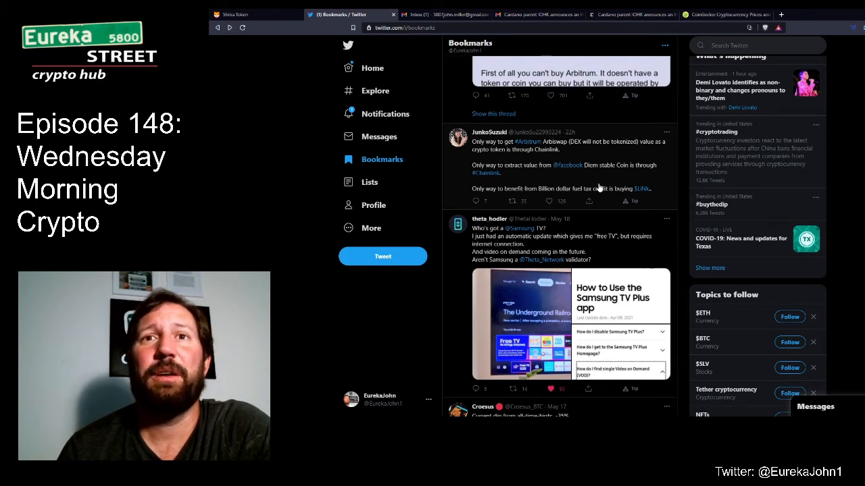
{"action": "mouse_move", "coordinate": [681, 186]}
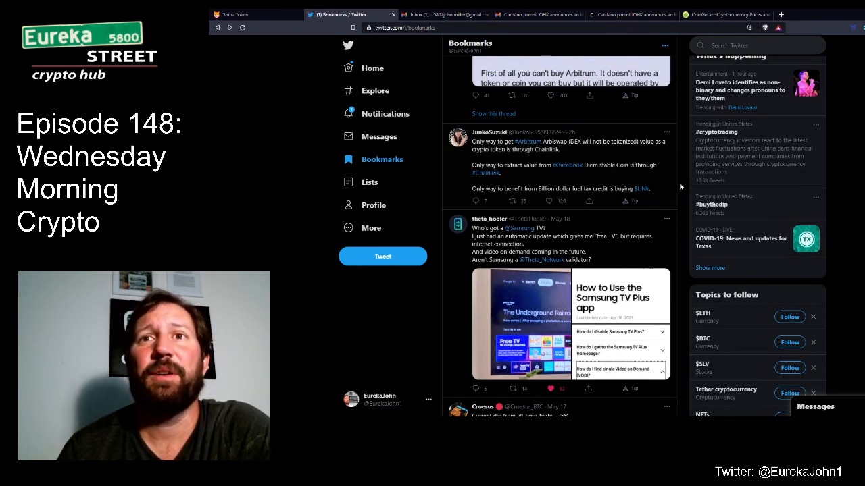
Finish the bookmarks feed and bring up the CryptoSlate article on IOHK's Ethereum converter
{"action": "scroll", "scroll_direction": "down", "scroll_amount": 3}
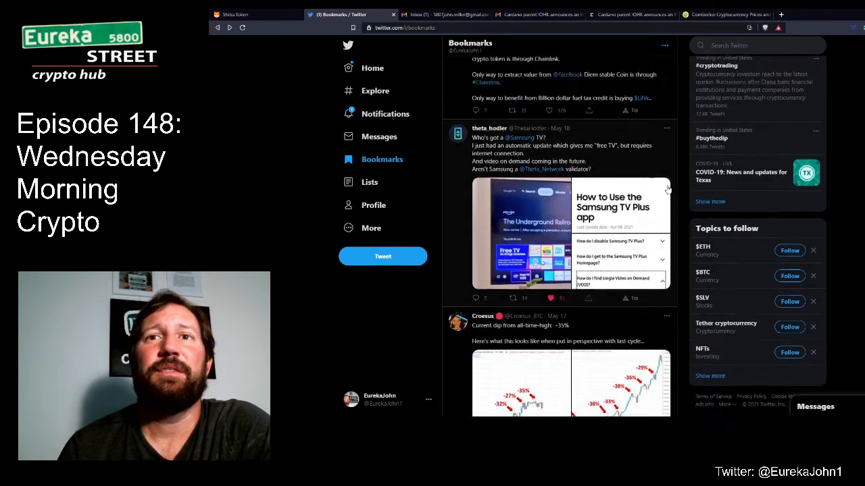
{"action": "scroll", "scroll_direction": "down", "scroll_amount": 3}
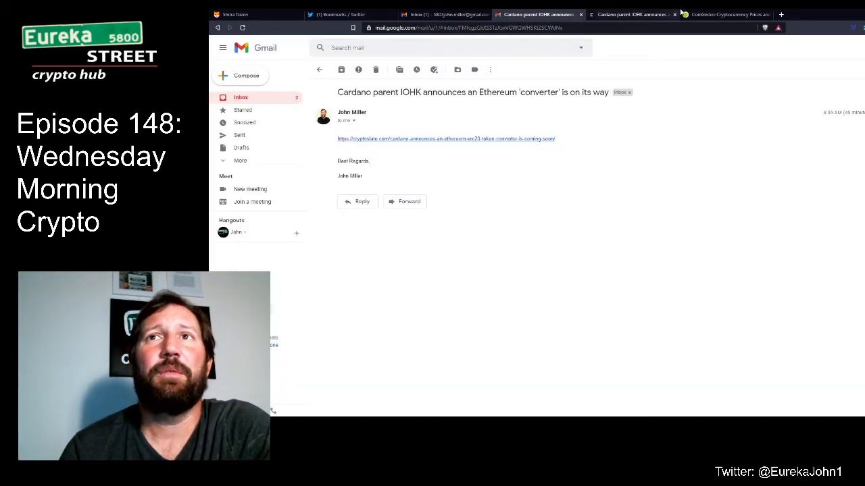
{"action": "left_click", "coordinate": [632, 14]}
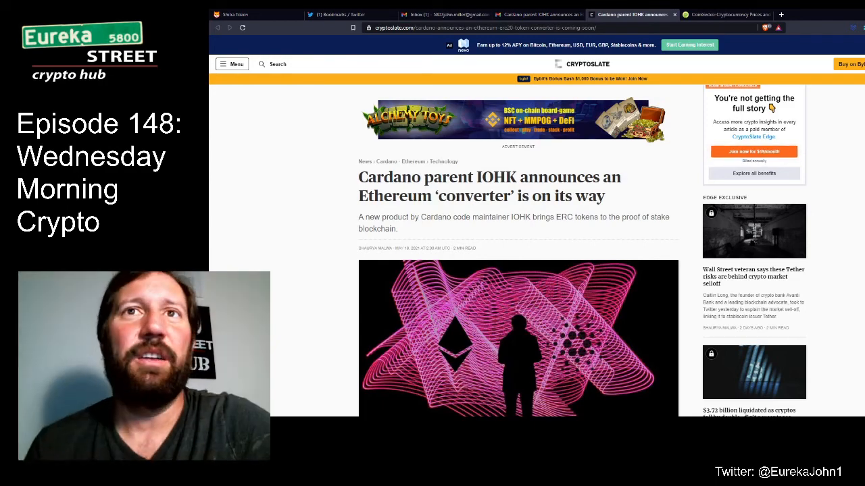
Read down the converter article to the embedded Input Output tweet on ERC20 testnet tokens
{"action": "scroll", "scroll_direction": "down", "scroll_amount": 3}
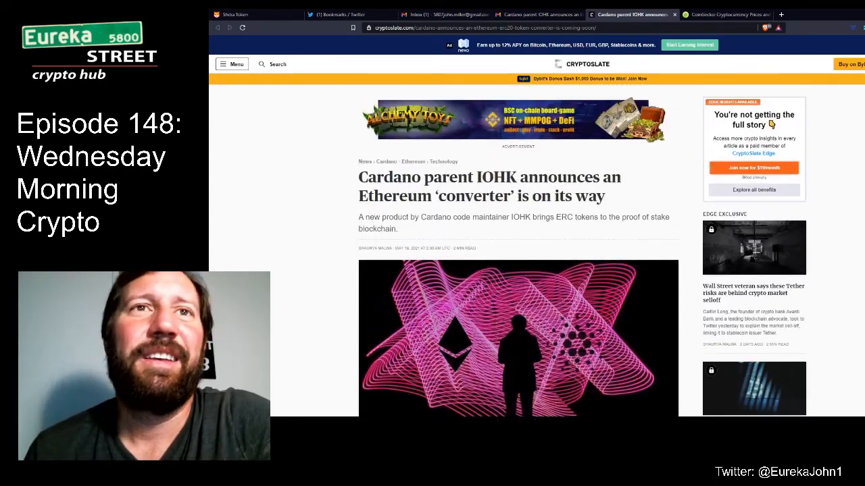
{"action": "scroll", "scroll_direction": "down", "scroll_amount": 3}
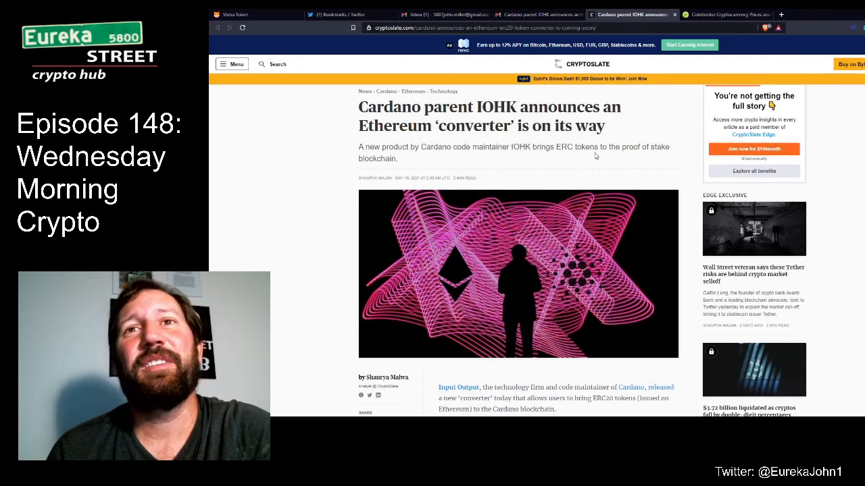
{"action": "scroll", "scroll_direction": "down", "scroll_amount": 3}
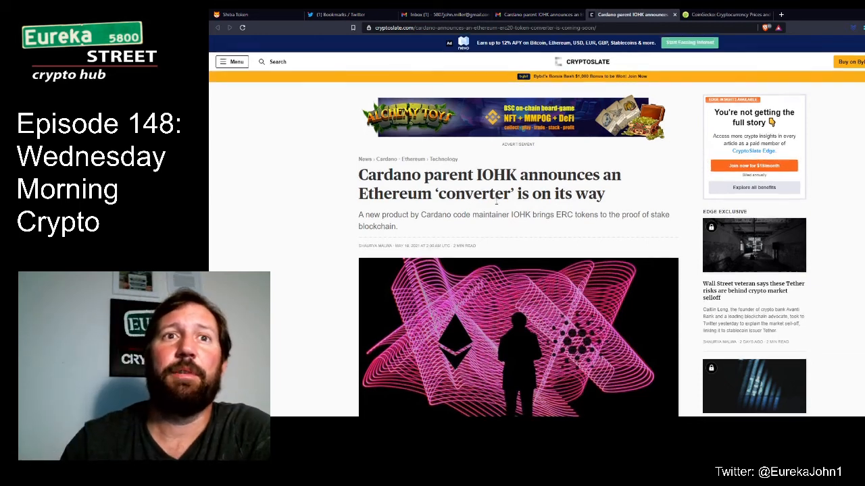
{"action": "scroll", "scroll_direction": "down", "scroll_amount": 3}
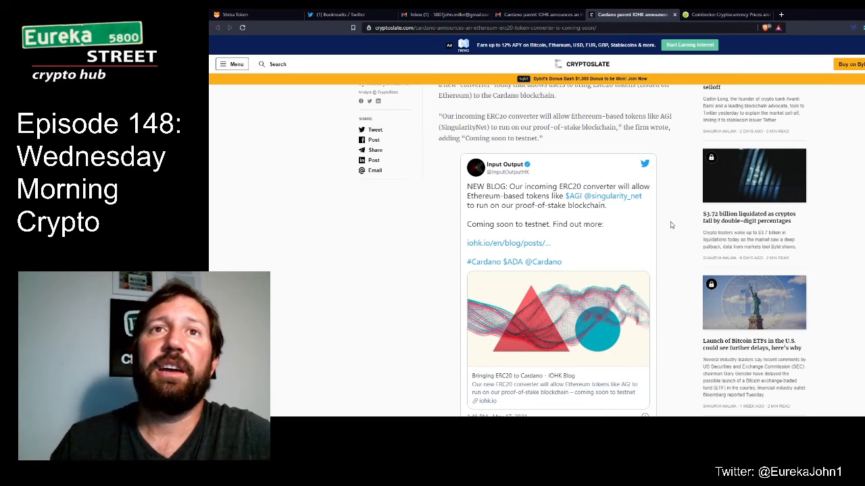
{"action": "mouse_move", "coordinate": [678, 208]}
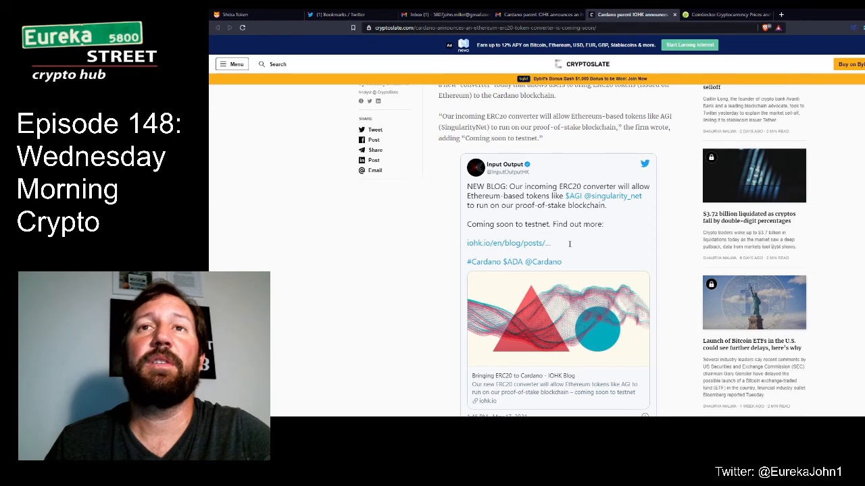
Scroll the article past the embedded tweet to the 'Need for stake' heading
{"action": "scroll", "scroll_direction": "down", "scroll_amount": 3}
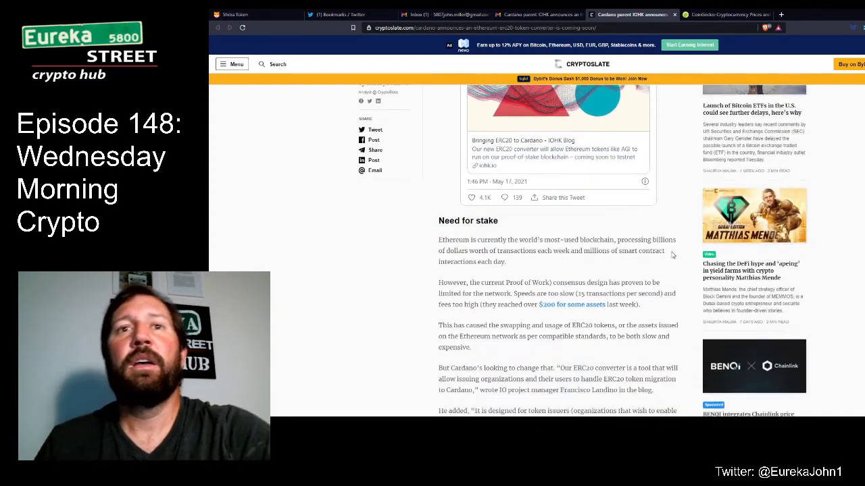
Scroll through 'Need for stake' into 'Converting to Cardano', down to the AGIX testnet plans and ADA price
{"action": "scroll", "scroll_direction": "down", "scroll_amount": 3}
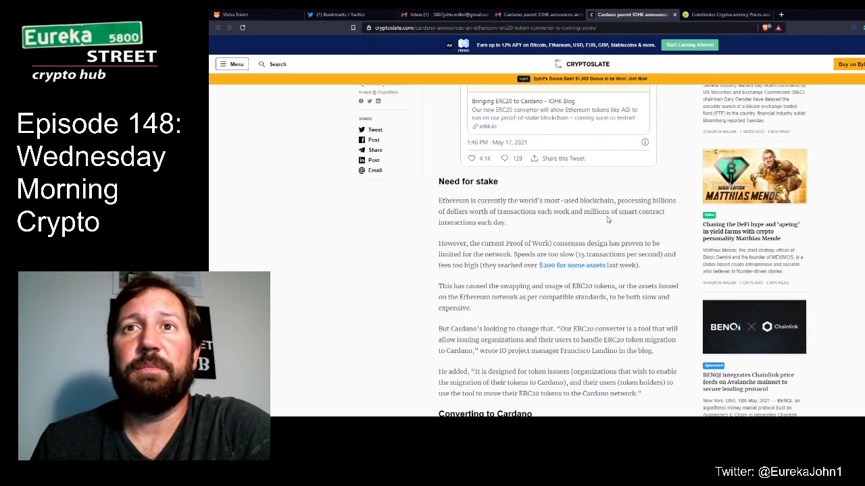
{"action": "scroll", "scroll_direction": "down", "scroll_amount": 3}
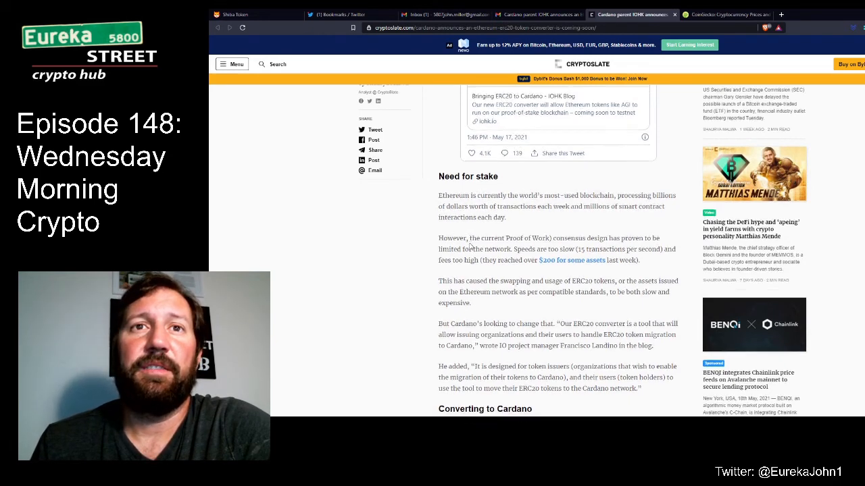
{"action": "scroll", "scroll_direction": "down", "scroll_amount": 3}
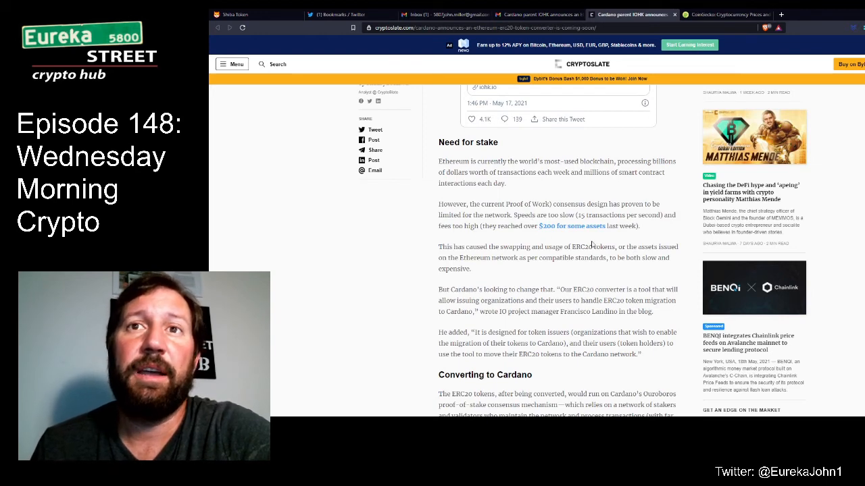
{"action": "scroll", "scroll_direction": "down", "scroll_amount": 3}
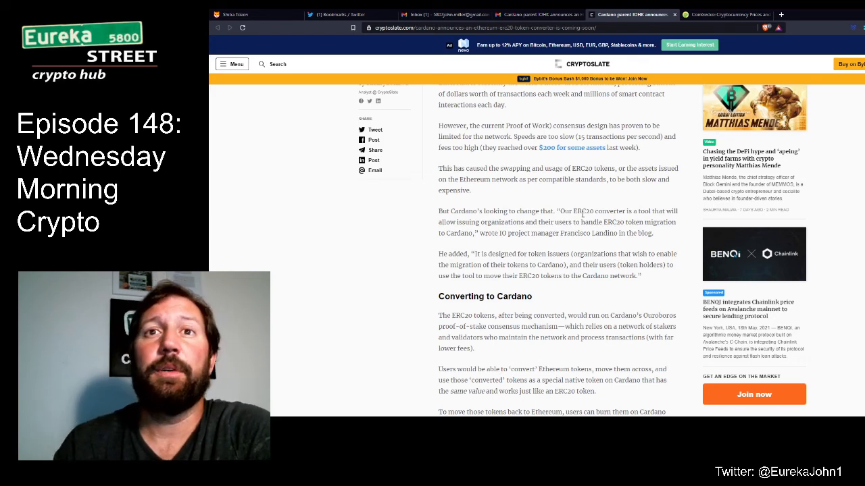
{"action": "scroll", "scroll_direction": "down", "scroll_amount": 3}
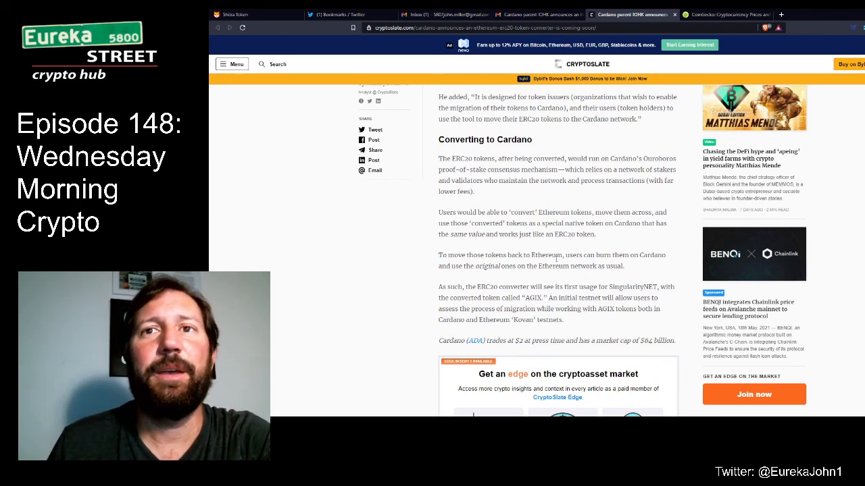
Scroll the article back to its headline about IOHK's Ethereum 'converter'
{"action": "scroll", "scroll_direction": "down", "scroll_amount": 3}
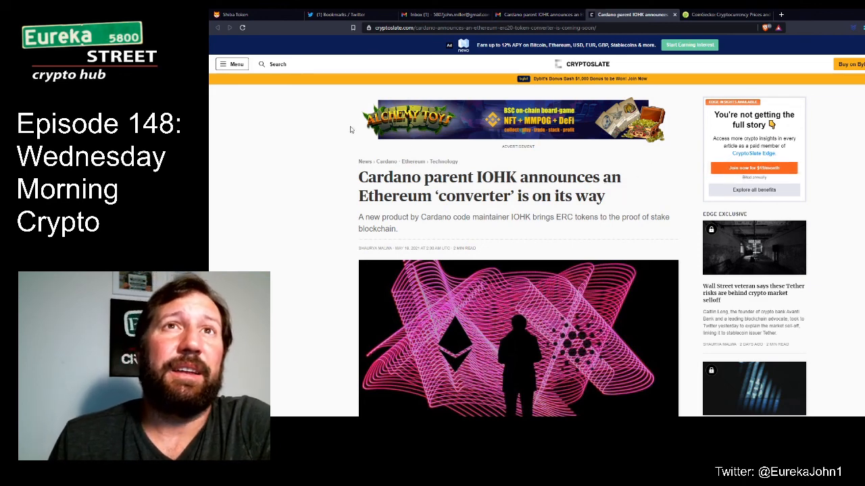
{"action": "mouse_move", "coordinate": [342, 136]}
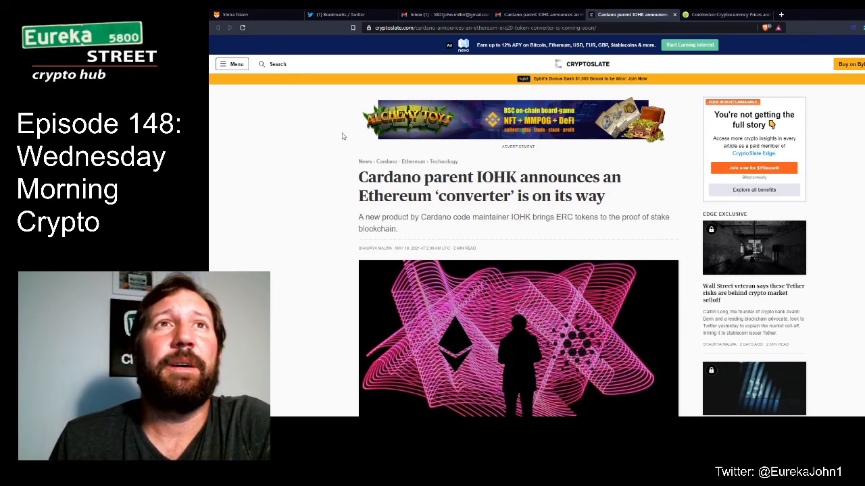